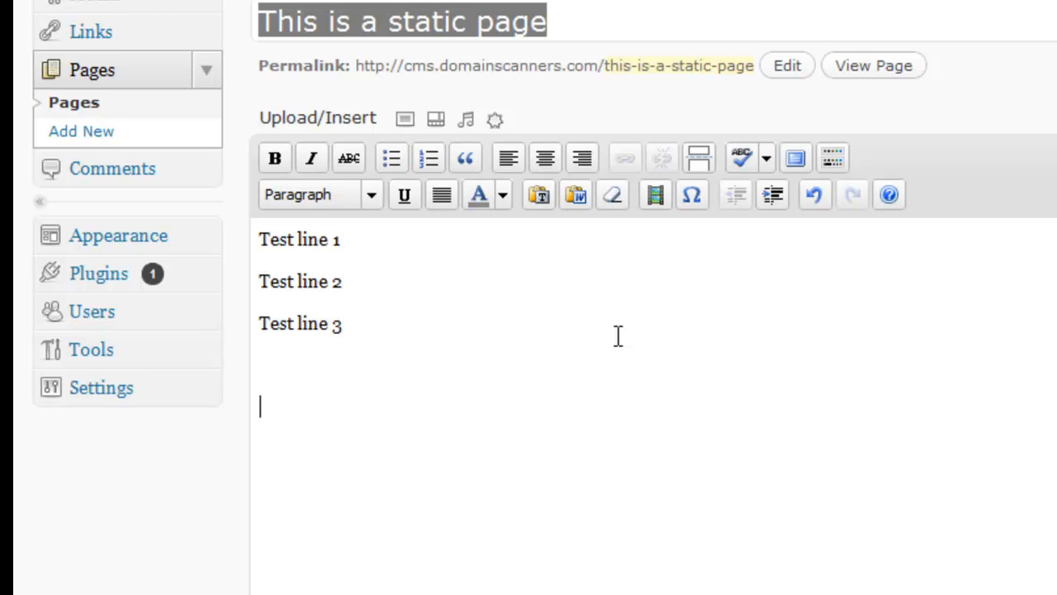
# Step: Add 'Test line 4' to the static page, update it, and view the published page
pyautogui.write('Test l')
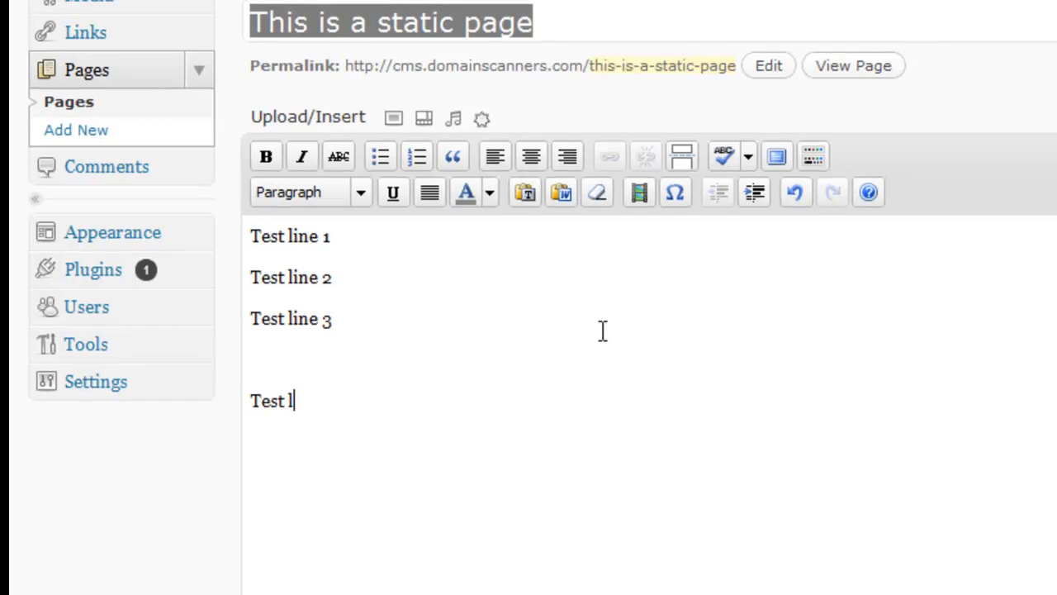
pyautogui.click(1019, 142)
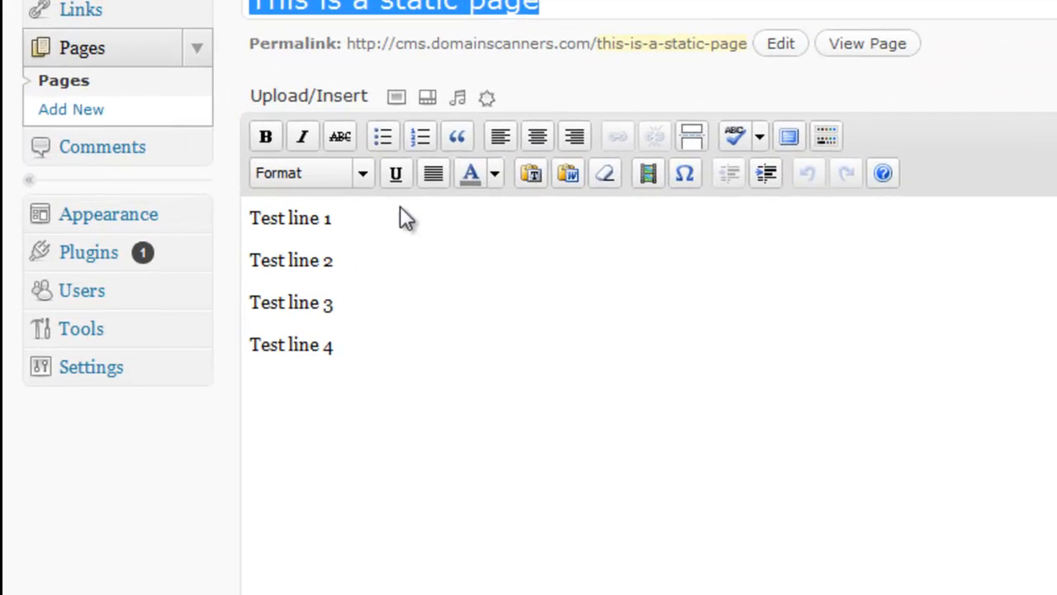
pyautogui.click(867, 43)
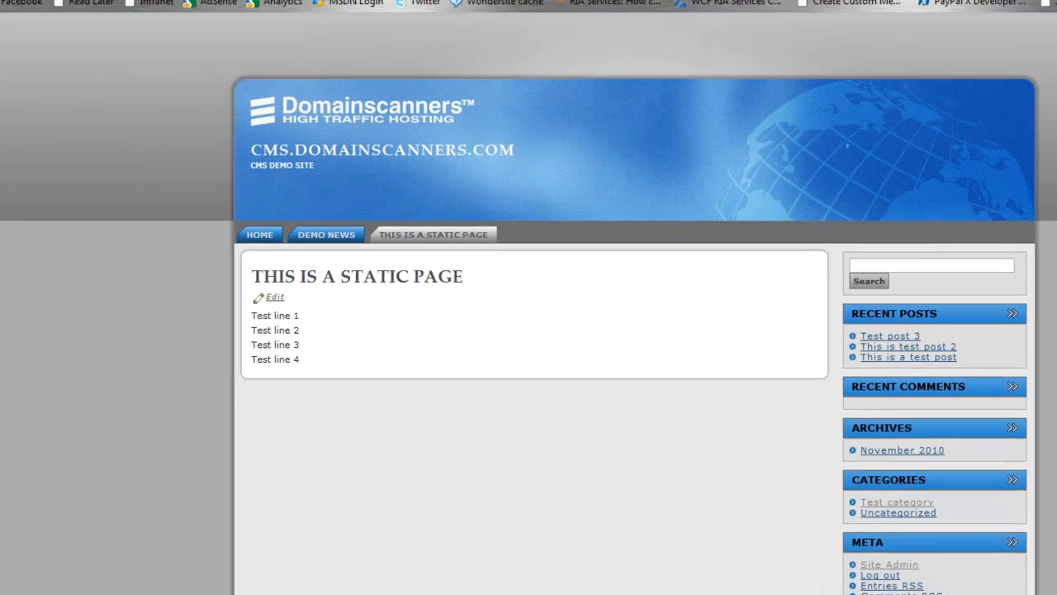
# Step: Insert <br>&nbsp;</br> on a new line between Test line 3 and Test line 4
pyautogui.click(274, 296)
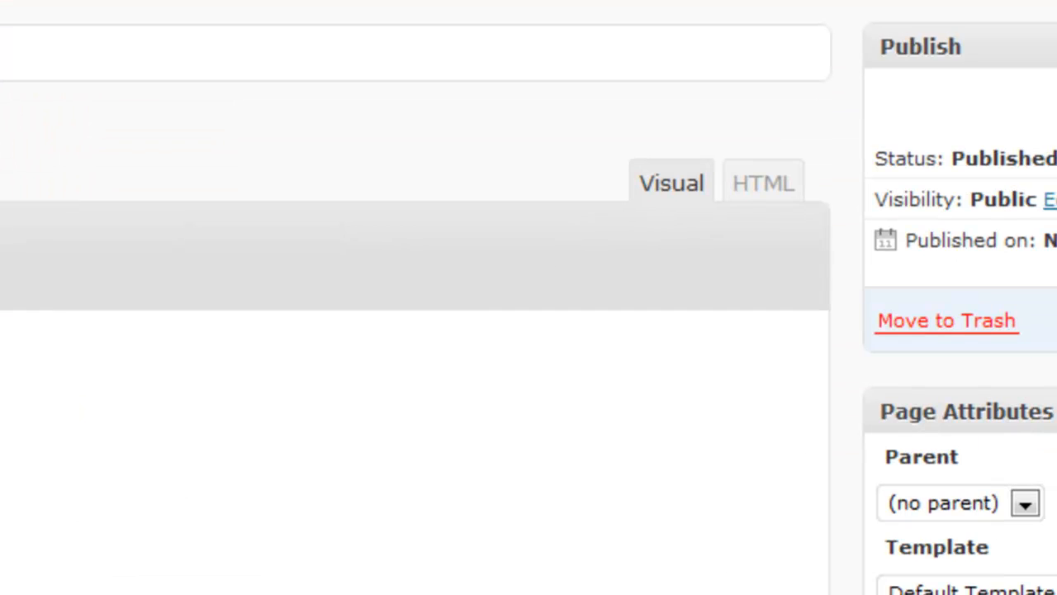
pyautogui.scroll(-3)
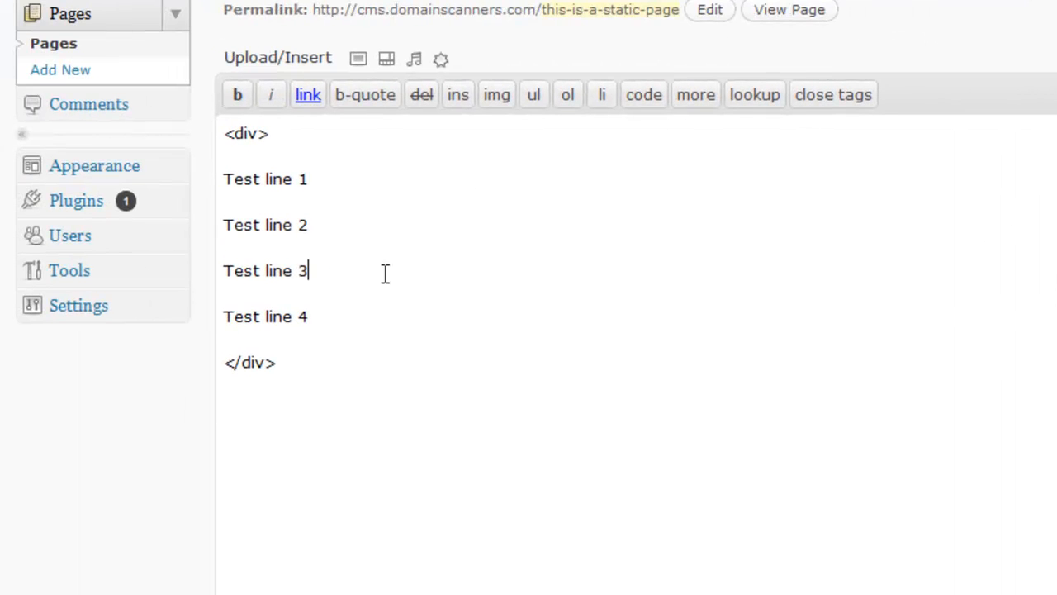
pyautogui.press('Return')
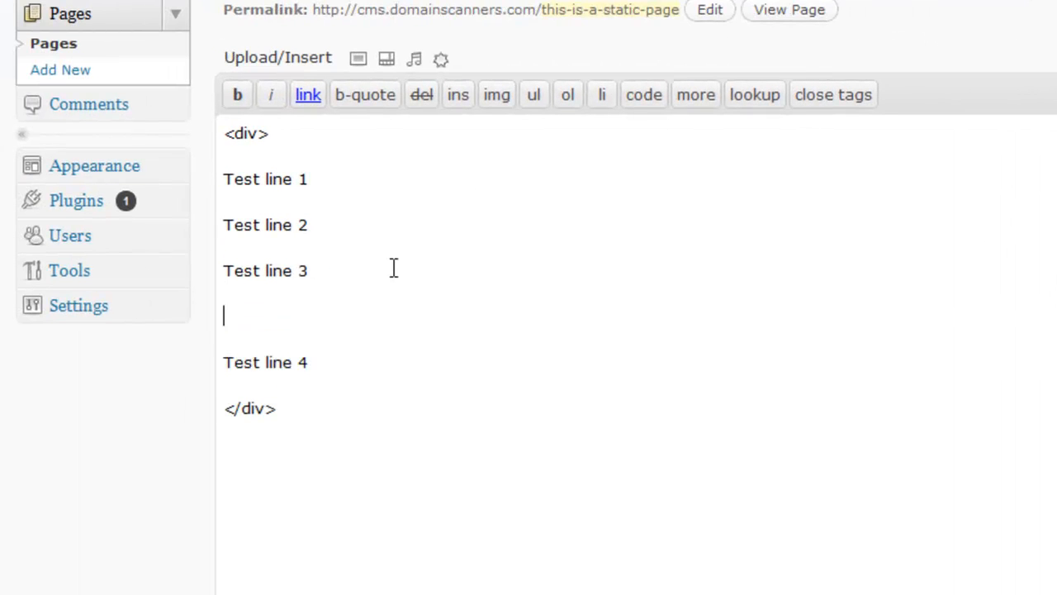
pyautogui.write('<br')
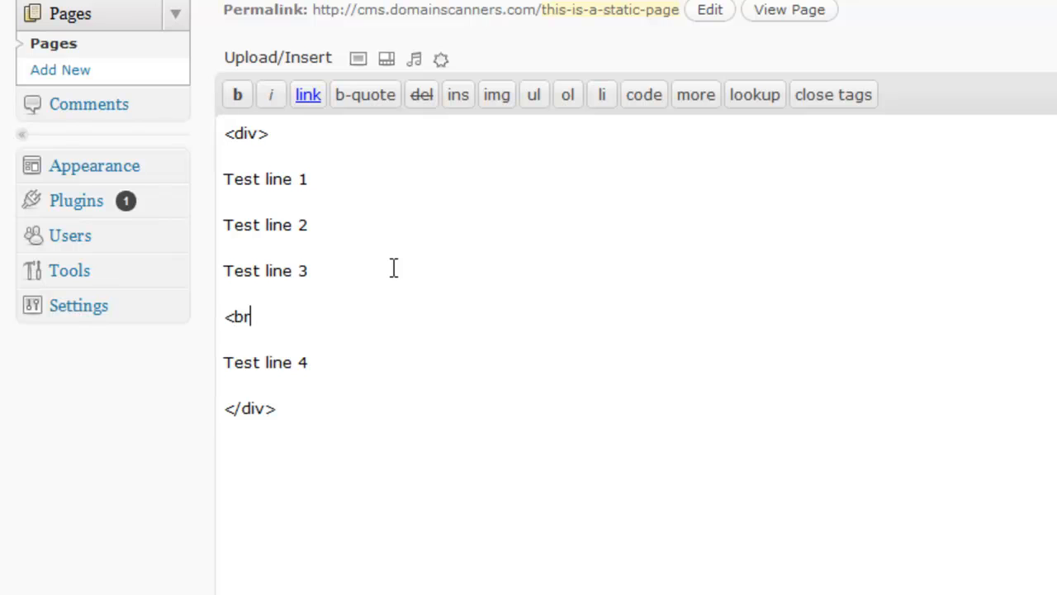
pyautogui.write('>&nbsp')
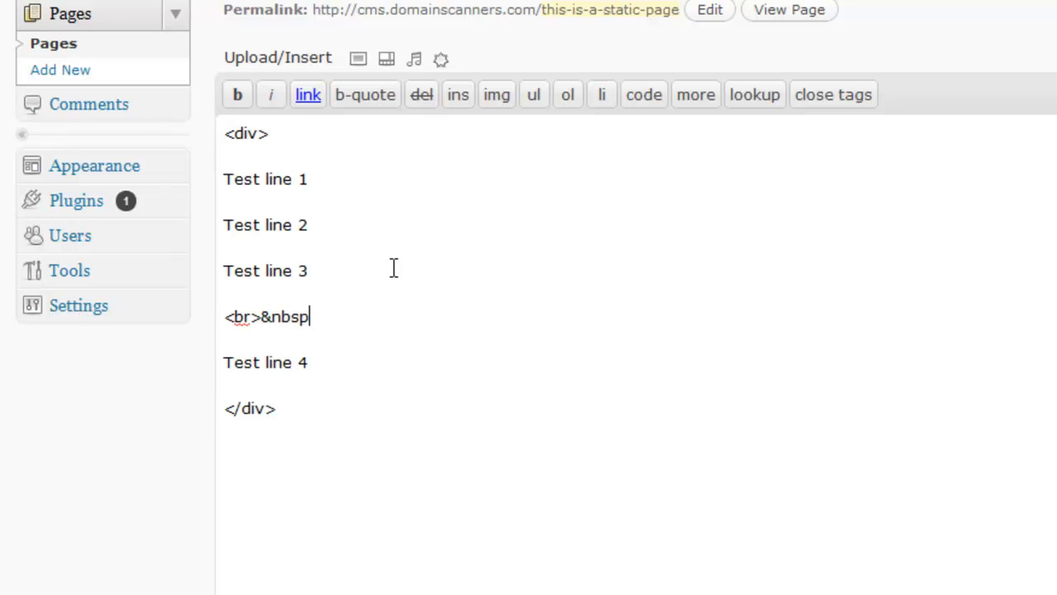
pyautogui.write(';</')
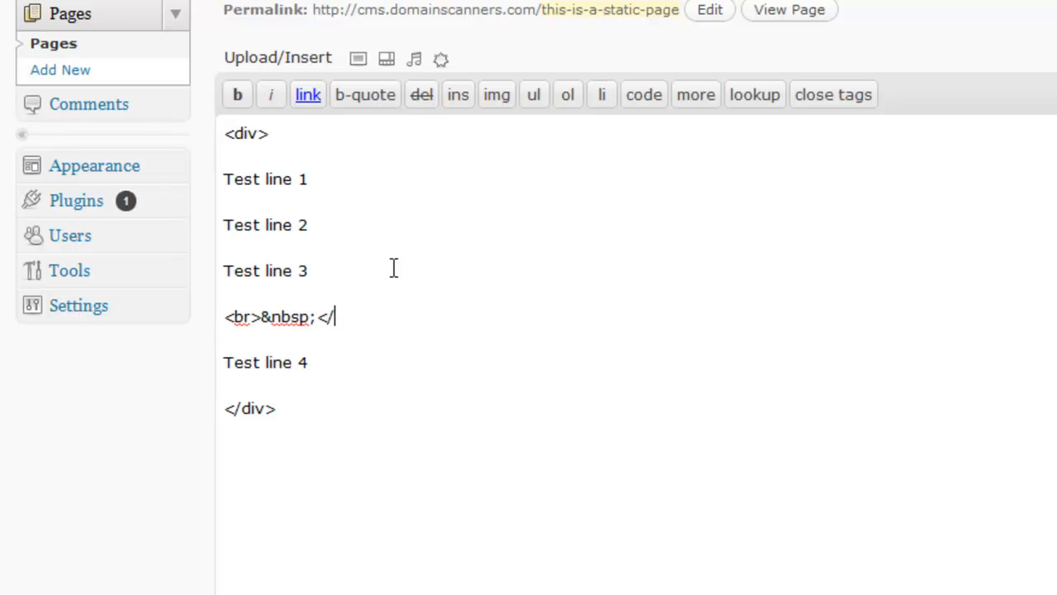
pyautogui.write('br>')
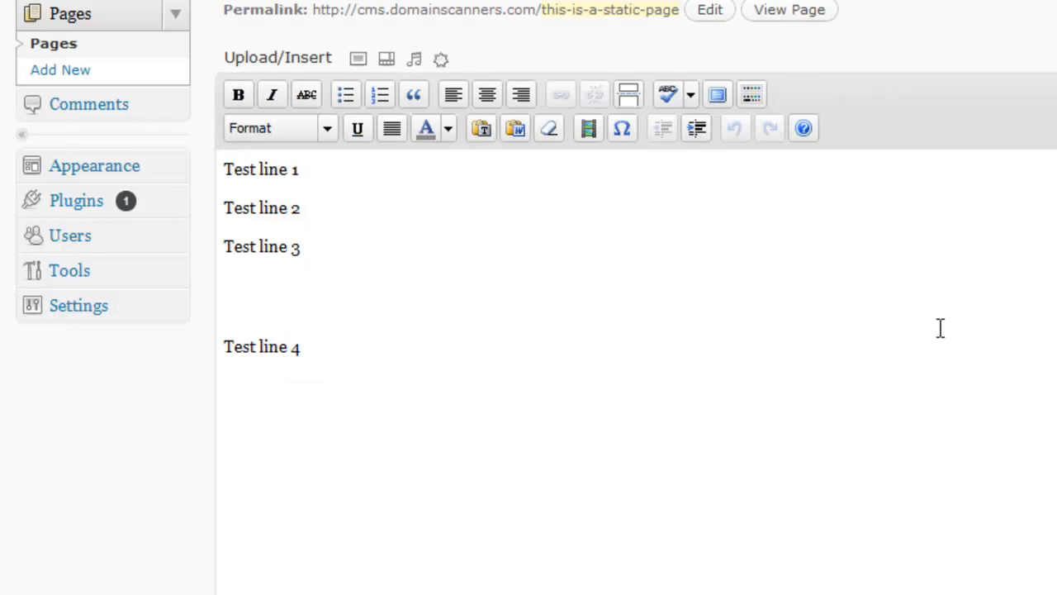
pyautogui.scroll(-3)
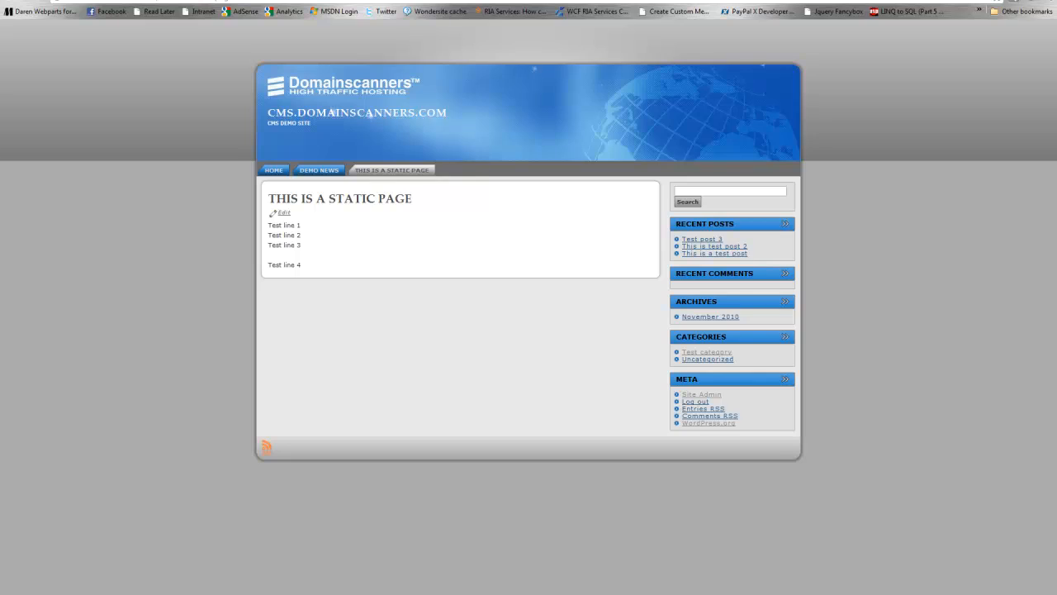
# Step: In the HTML view, insert an <hr> rule between Test line 3 and Test line 4
pyautogui.click(283, 213)
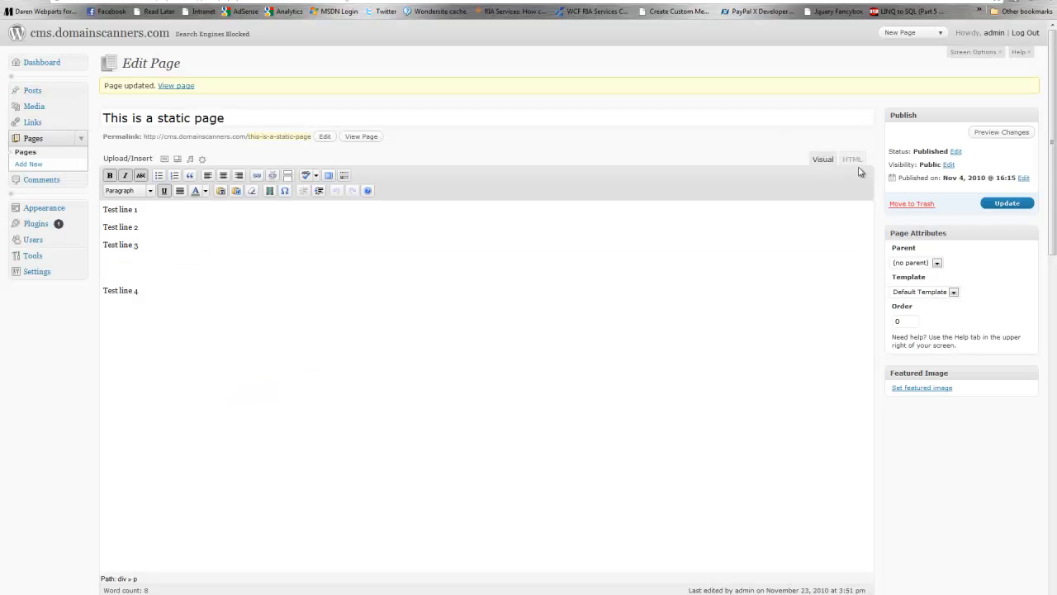
pyautogui.click(853, 158)
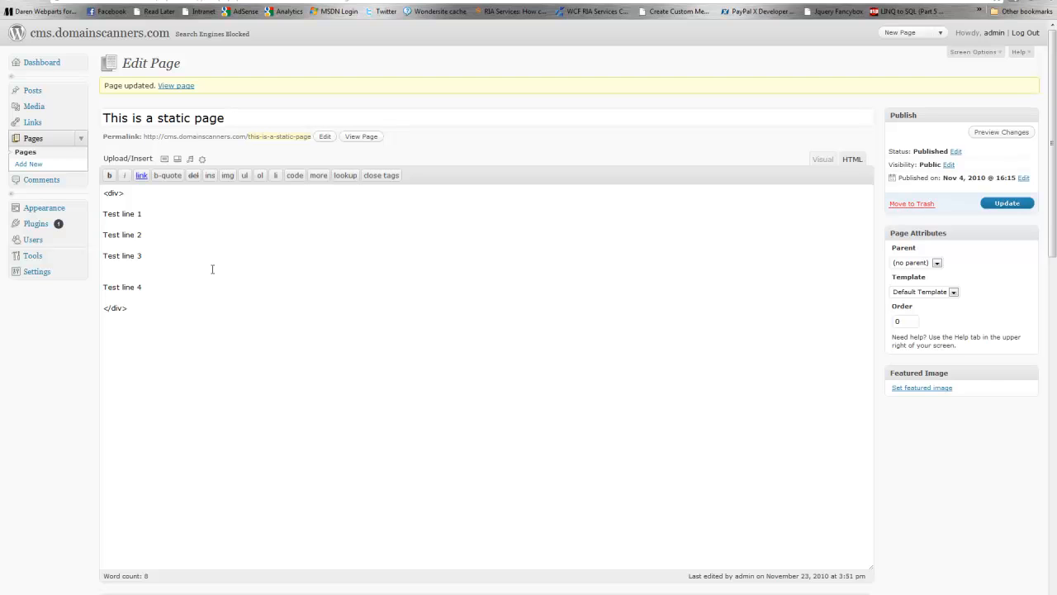
pyautogui.write('<hr')
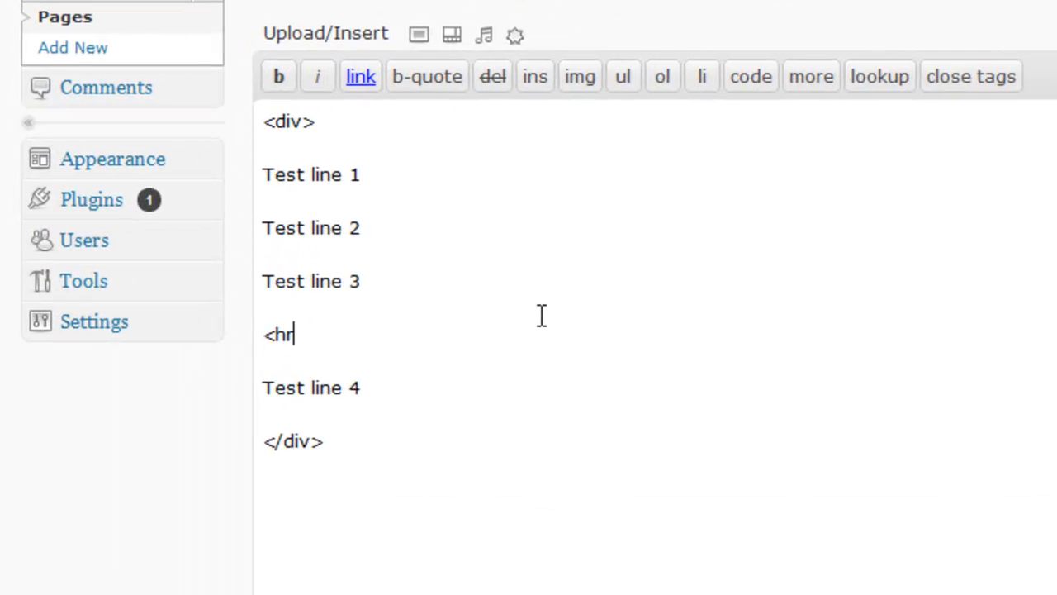
pyautogui.write('>')
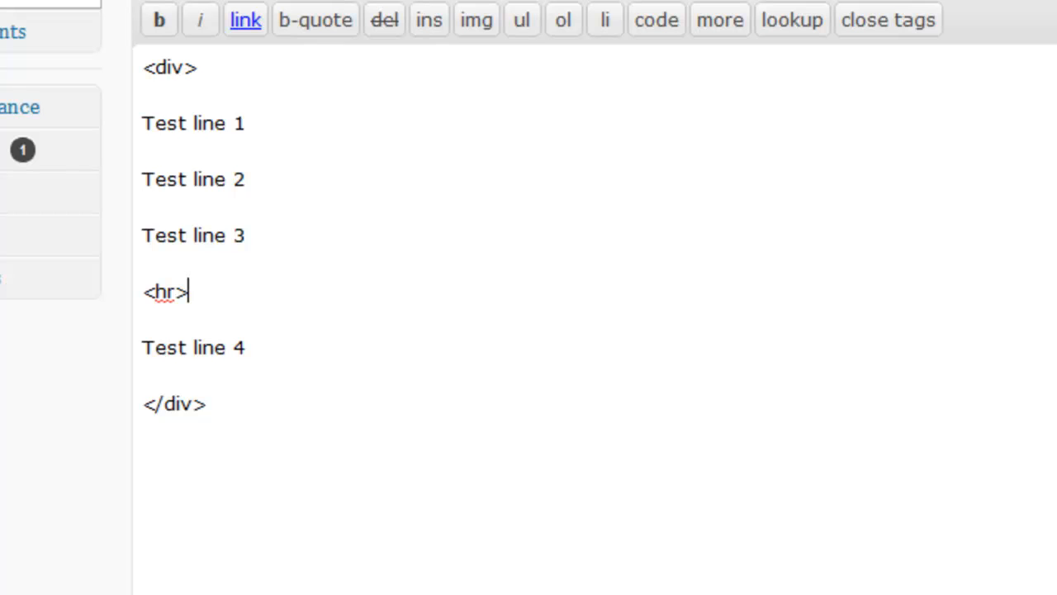
pyautogui.scroll(-3)
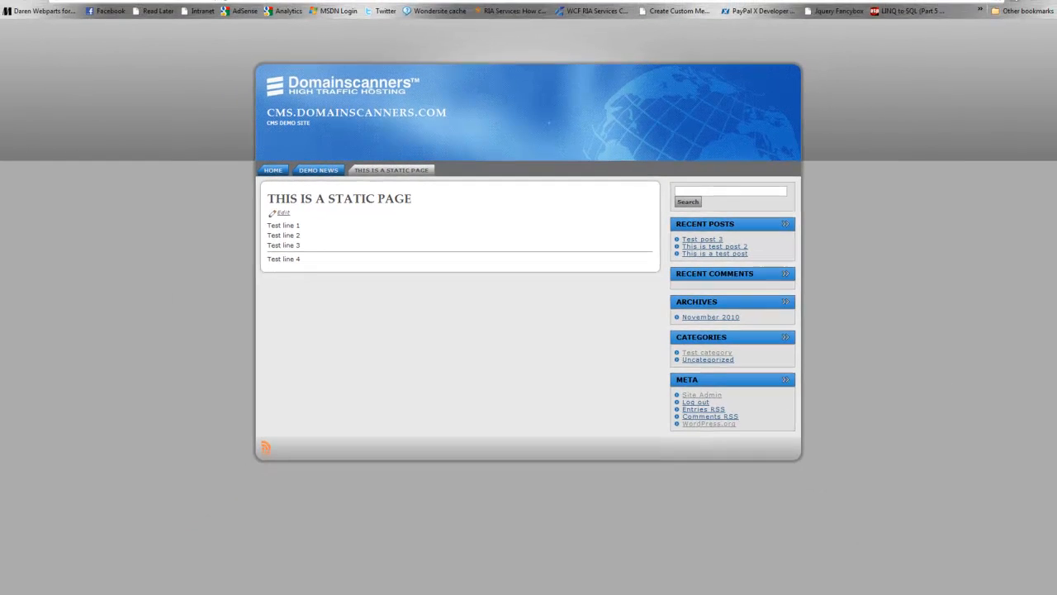
# Step: Go to Posts and choose 'Leave this Page' to discard the unsaved static page edits
pyautogui.click(284, 213)
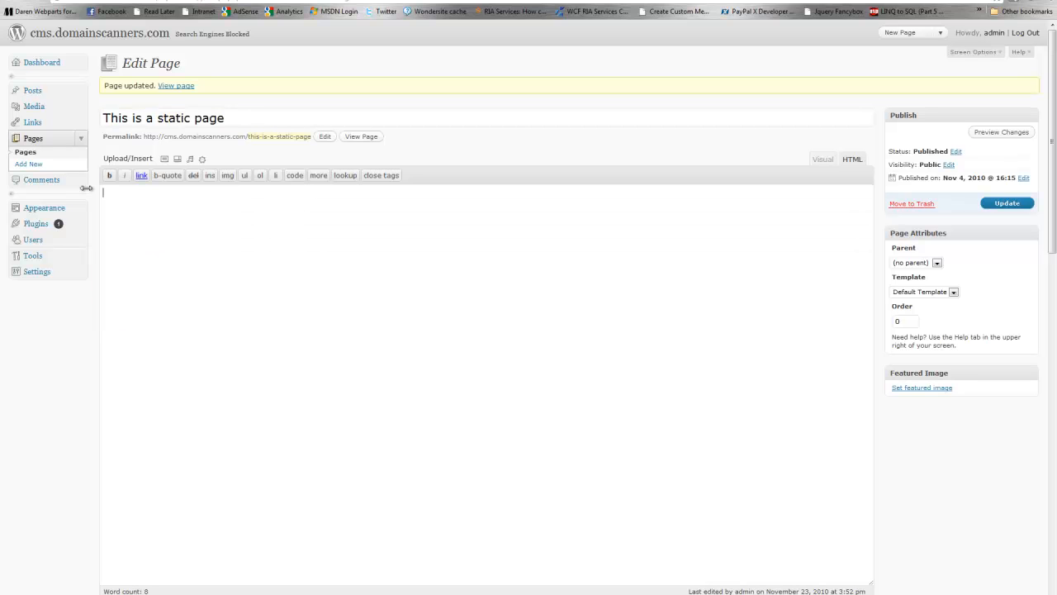
pyautogui.click(32, 90)
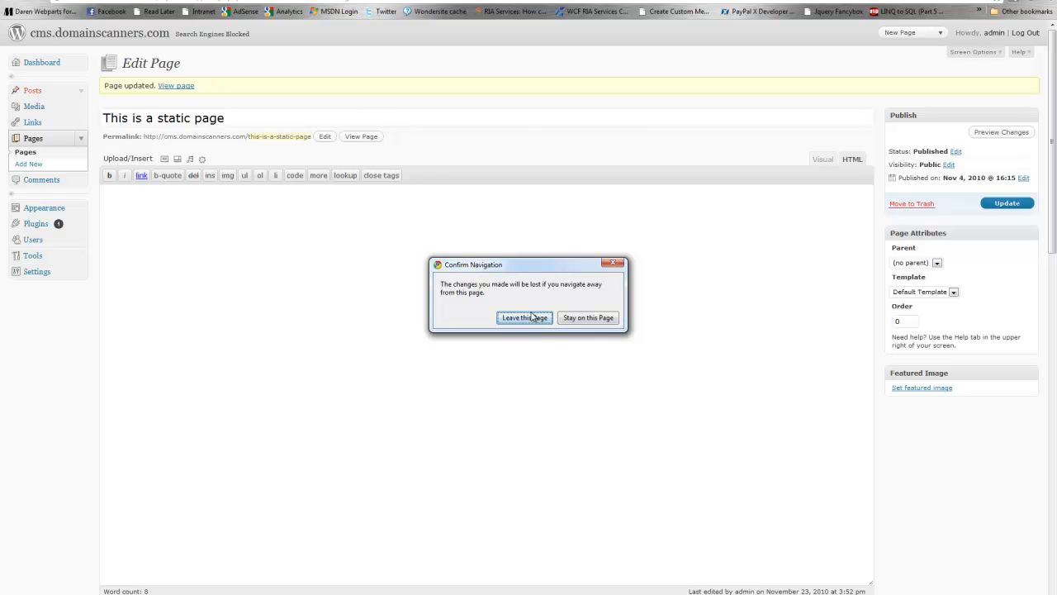
pyautogui.click(524, 318)
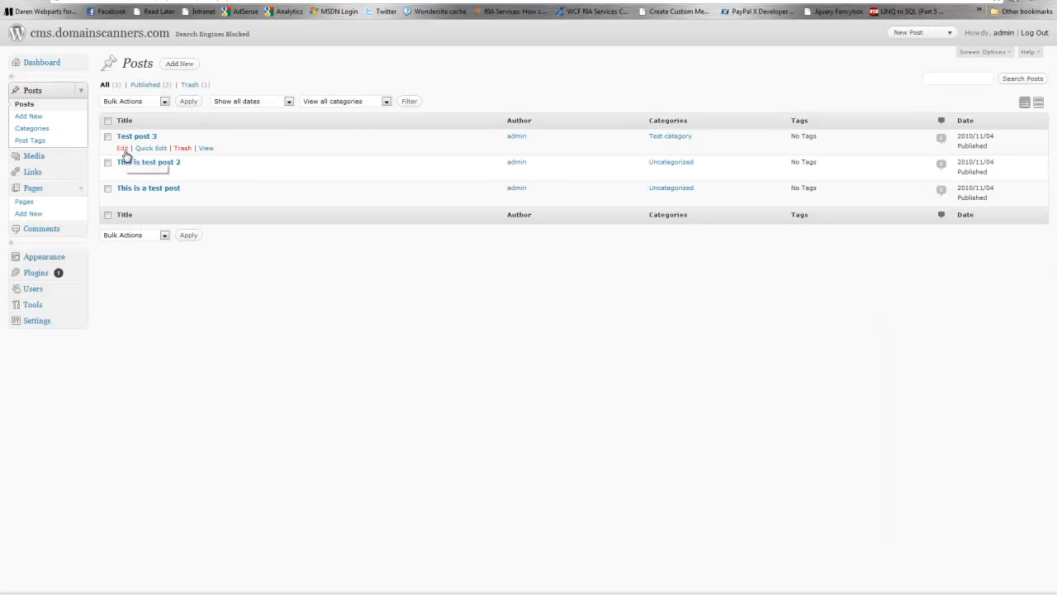
# Step: Insert a More break after the second 'Test line 3' in Test post 3 and save
pyautogui.click(122, 148)
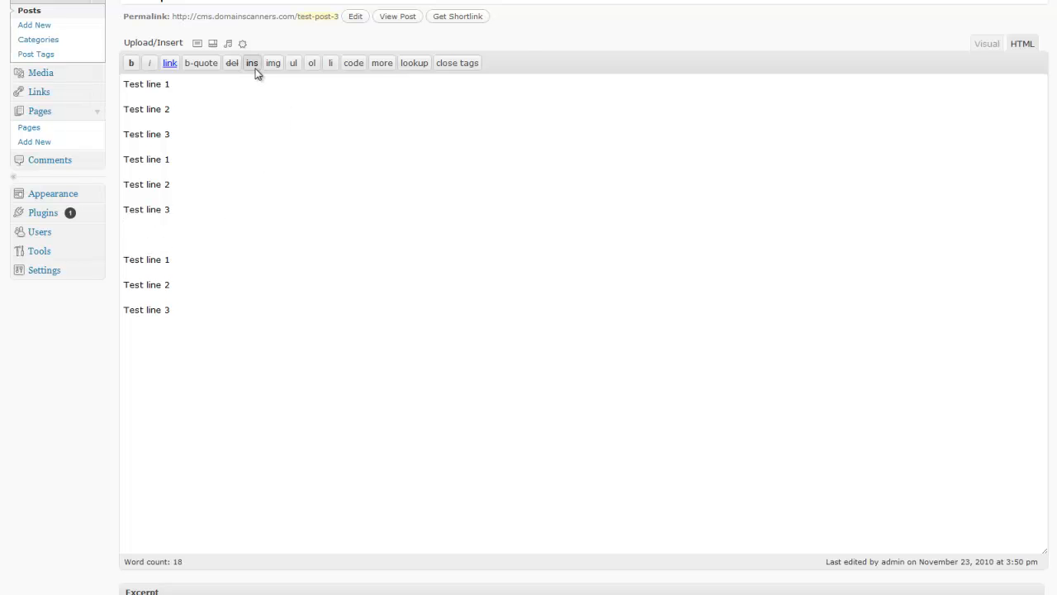
pyautogui.click(987, 44)
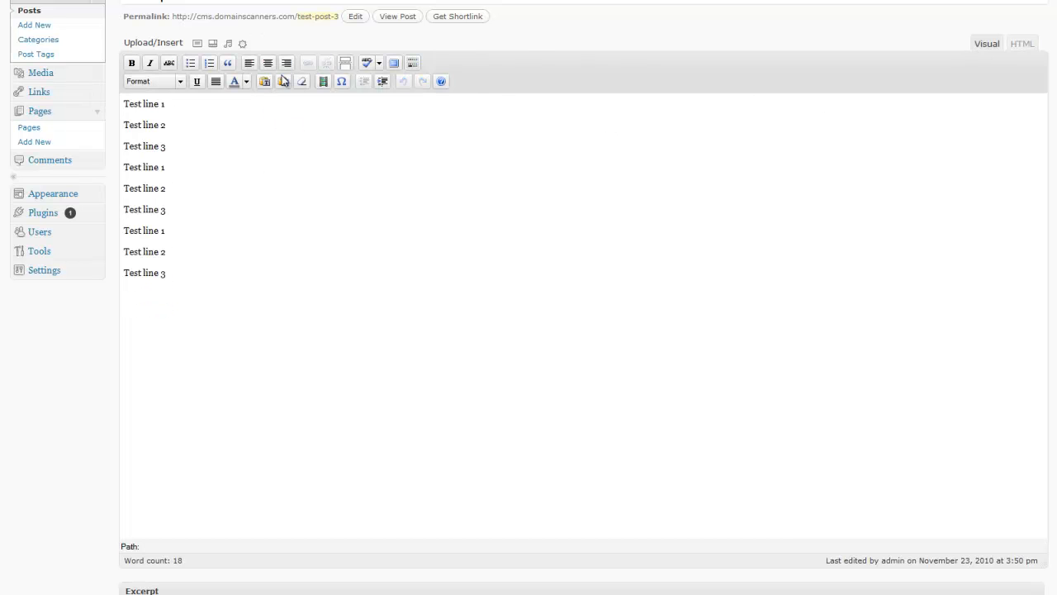
pyautogui.click(165, 209)
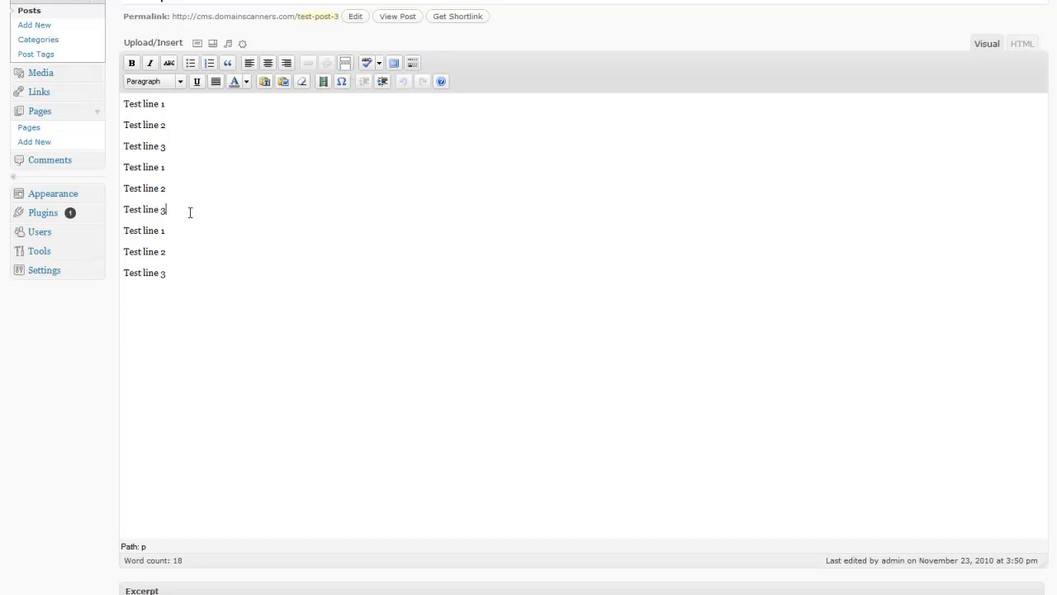
pyautogui.press('Return')
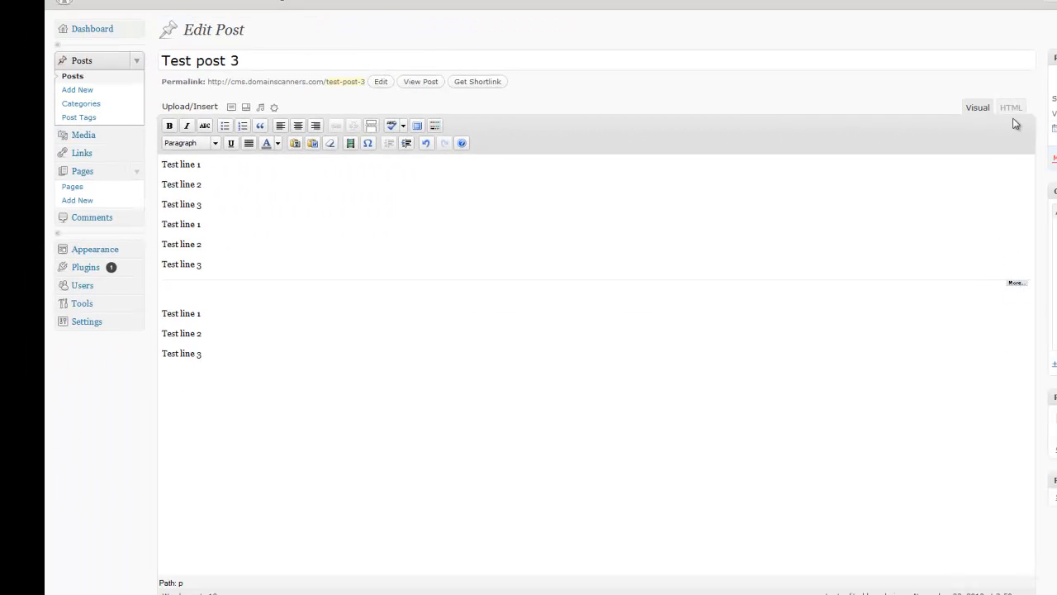
pyautogui.click(1011, 107)
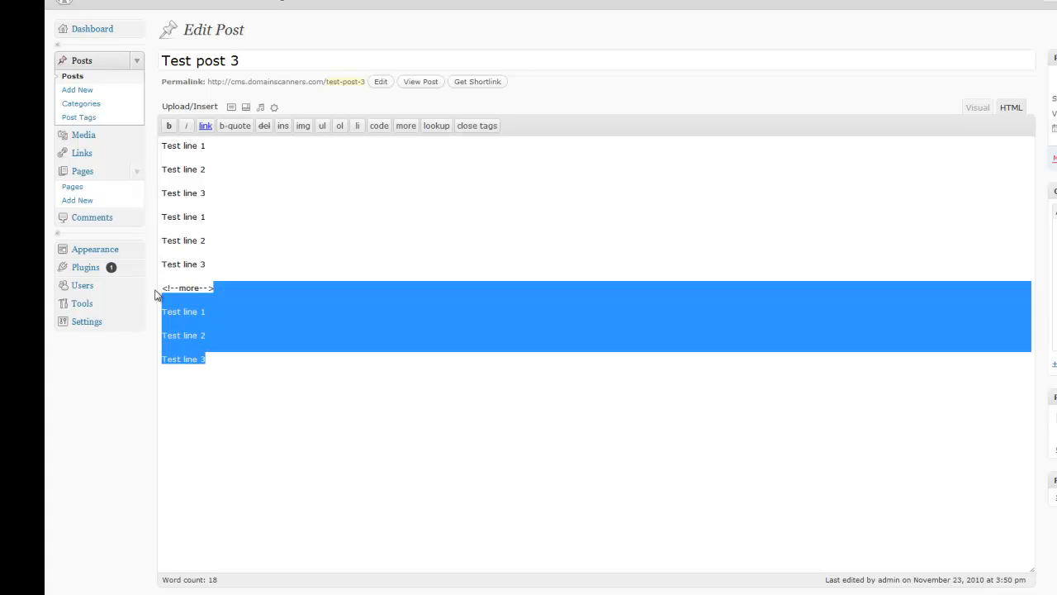
pyautogui.click(187, 288)
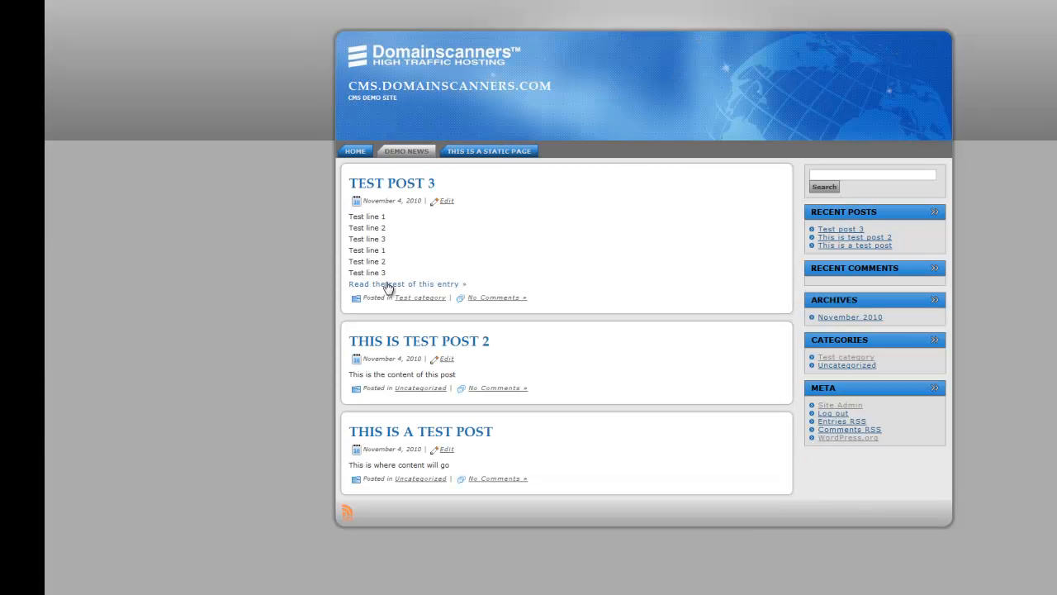
pyautogui.moveTo(443, 289)
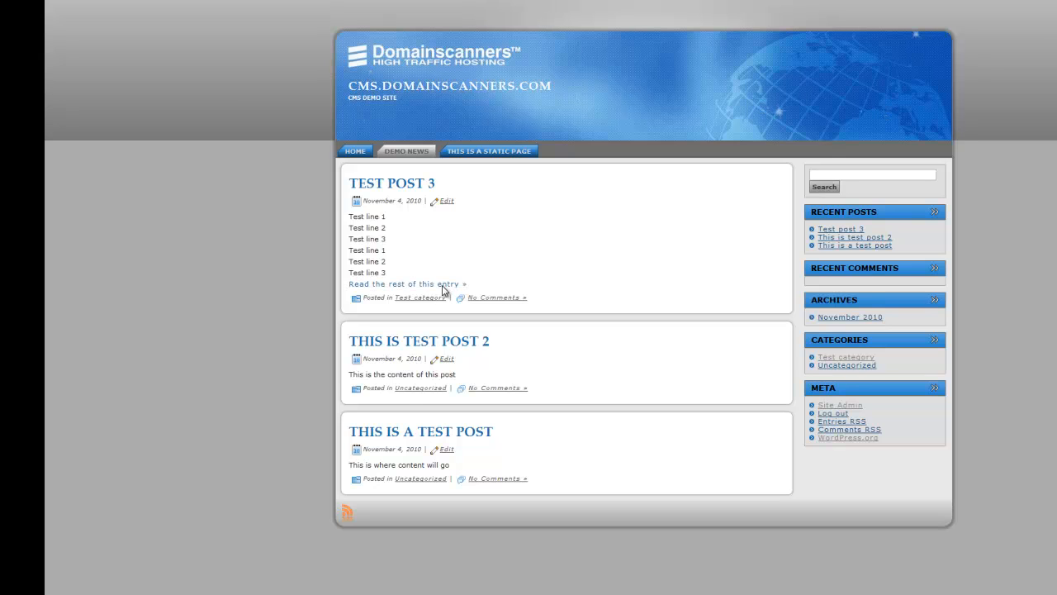
# Step: Open 'Read the rest of this entry' on Test post 3, then its Edit link
pyautogui.click(405, 283)
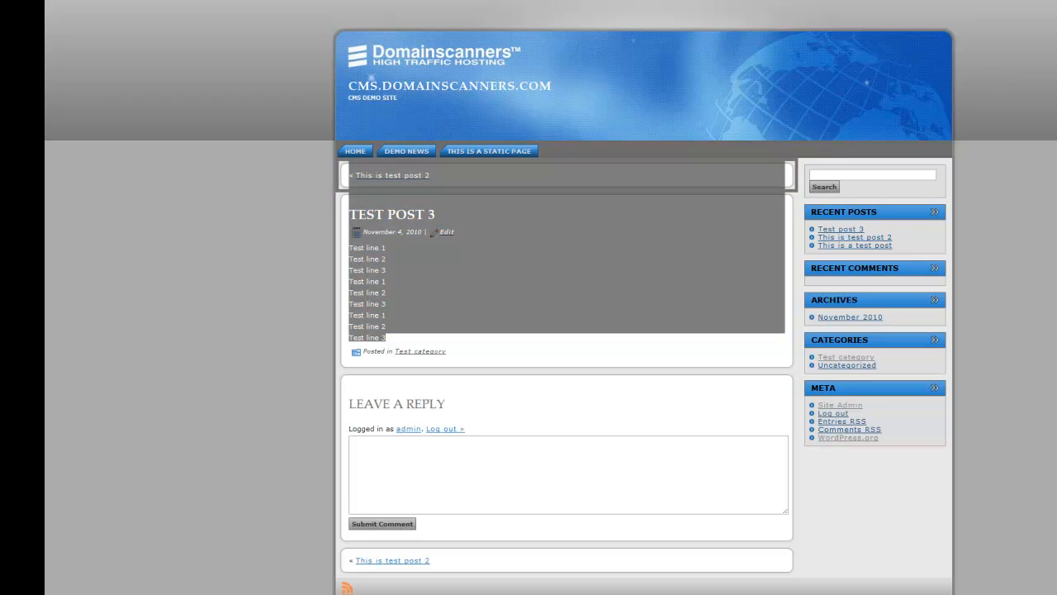
pyautogui.moveTo(398, 278)
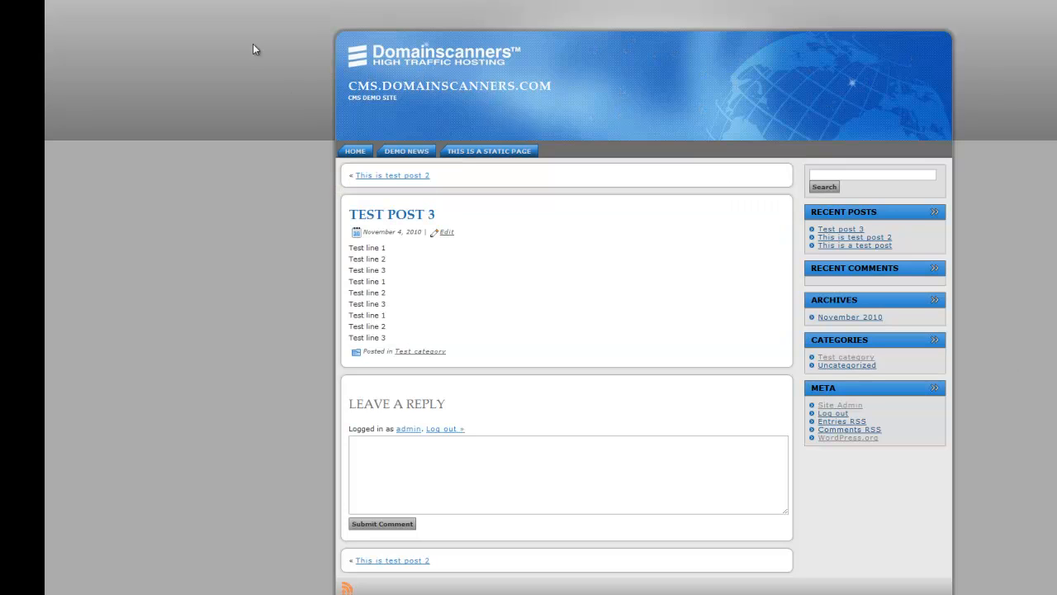
pyautogui.click(445, 232)
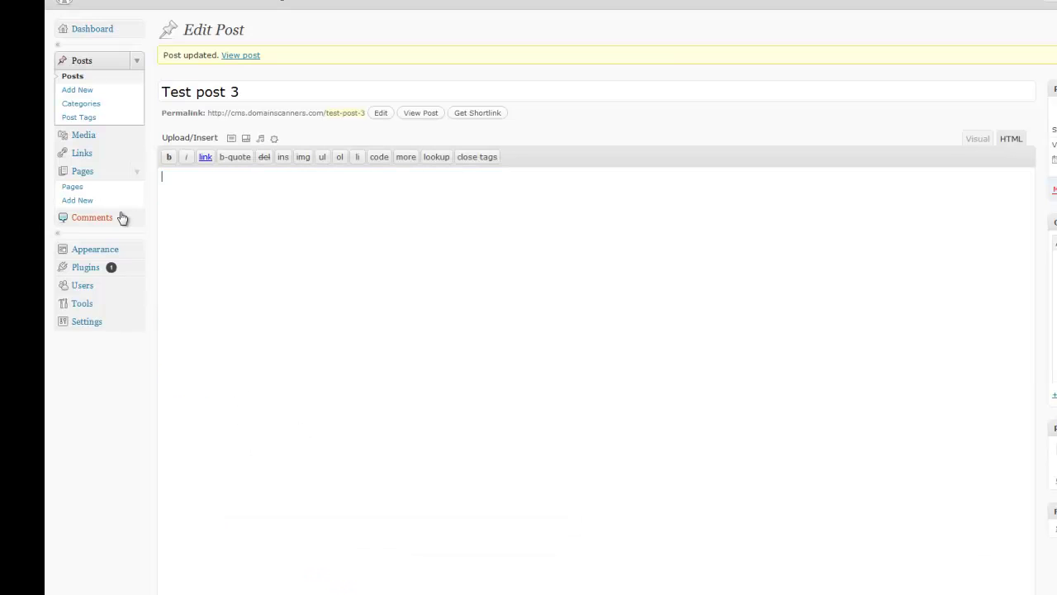
# Step: Insert DSC01413 from the Media Library into Test post 3 at medium size
pyautogui.click(232, 138)
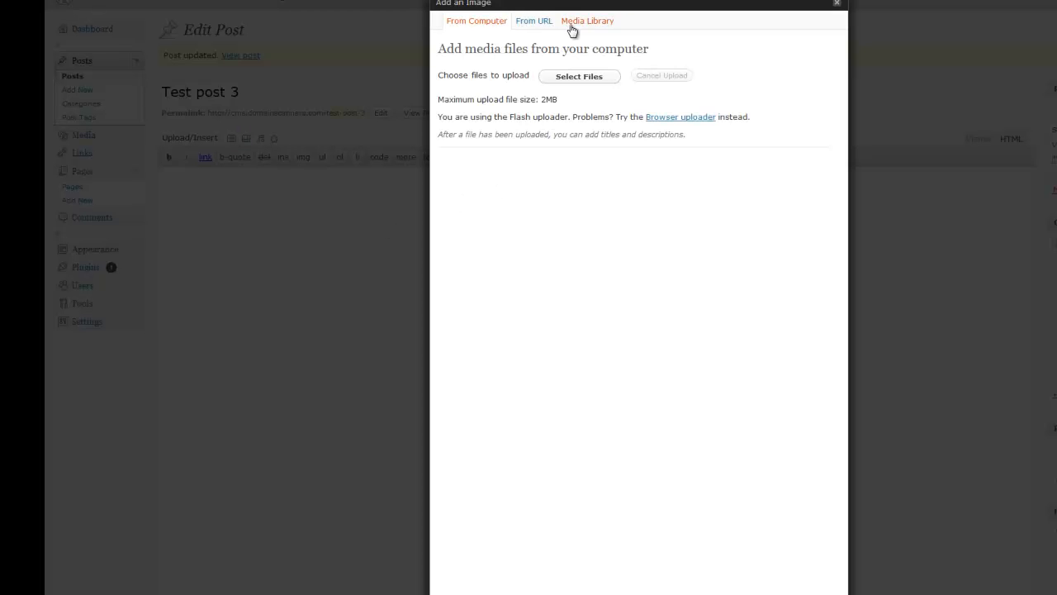
pyautogui.click(587, 20)
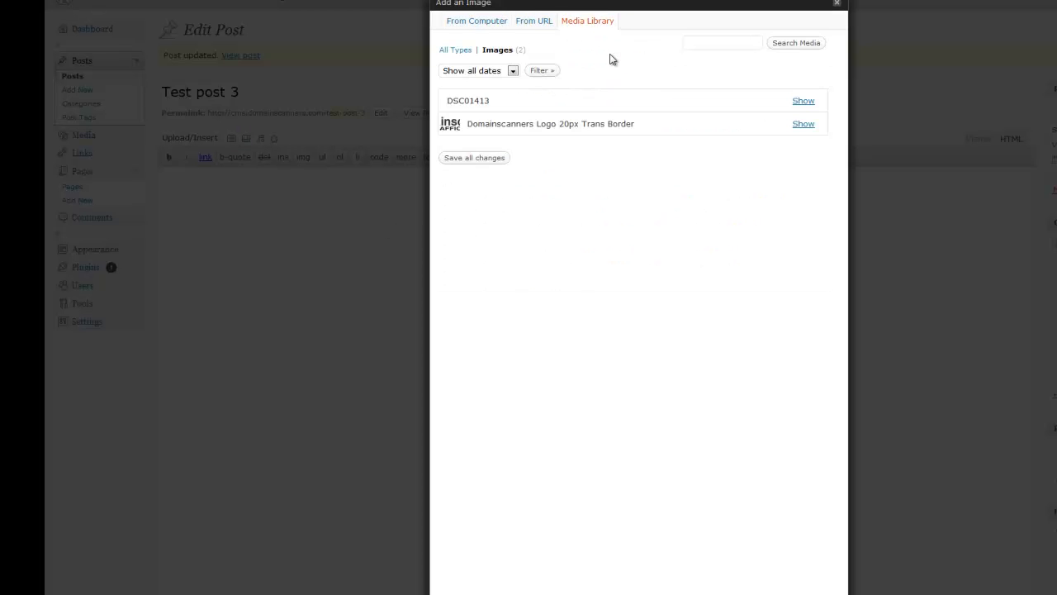
pyautogui.click(803, 100)
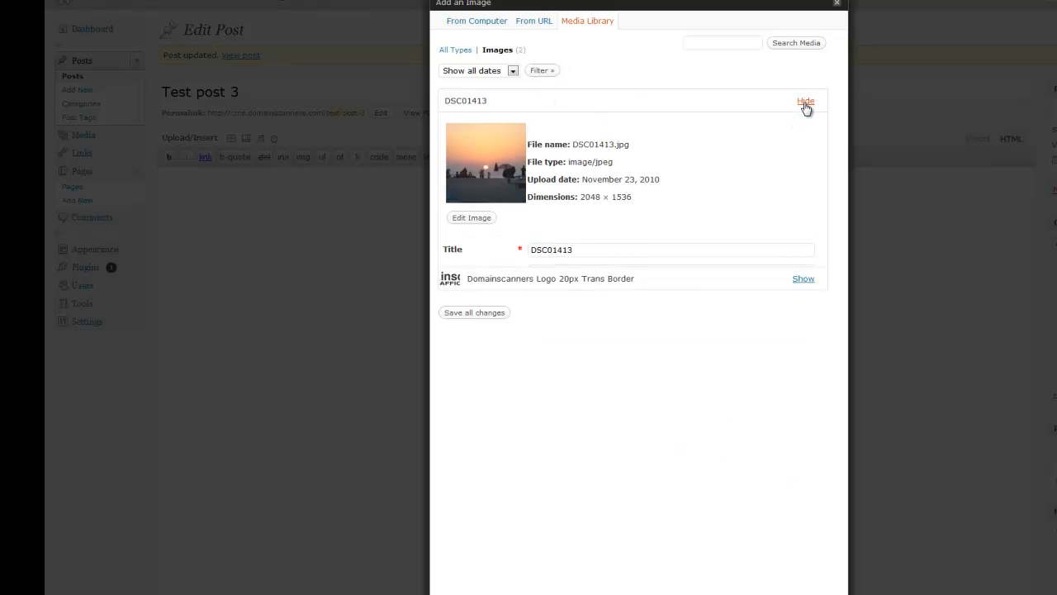
pyautogui.click(805, 101)
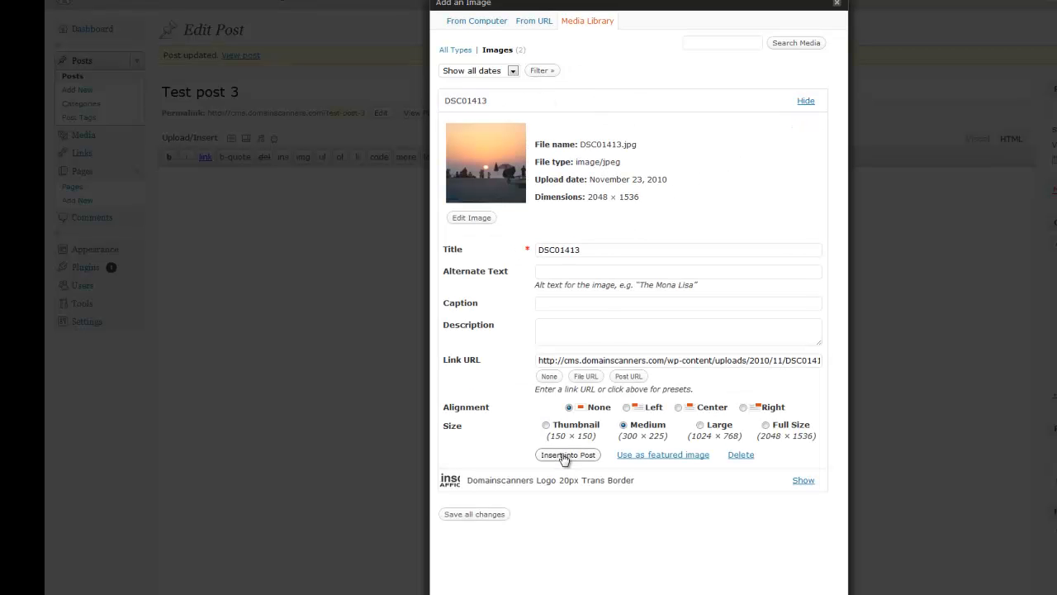
pyautogui.click(568, 454)
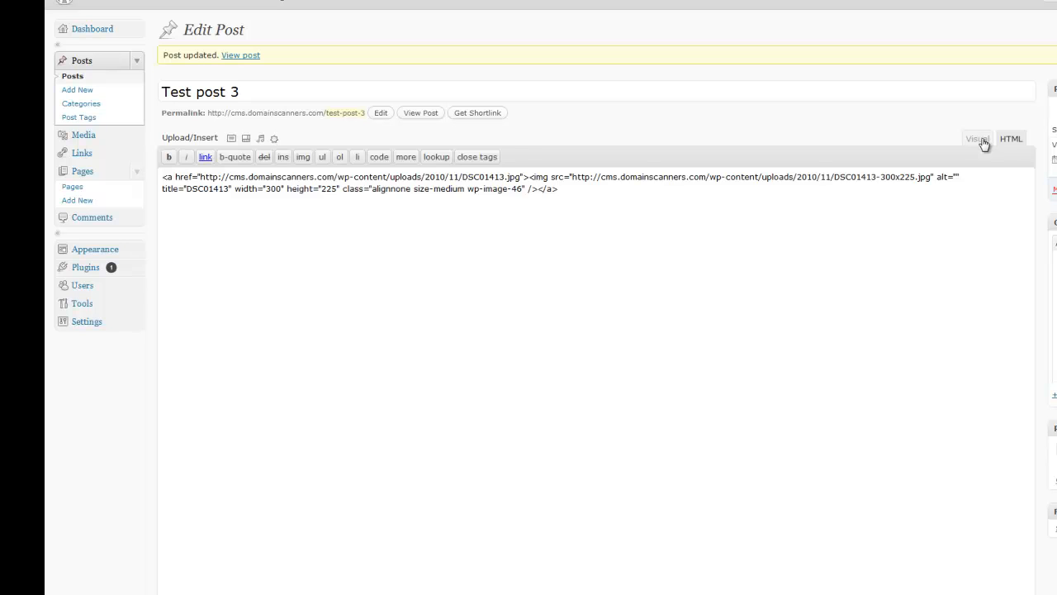
# Step: Type 'This is some text' after the photo, update, and view the Demo News listing
pyautogui.click(977, 138)
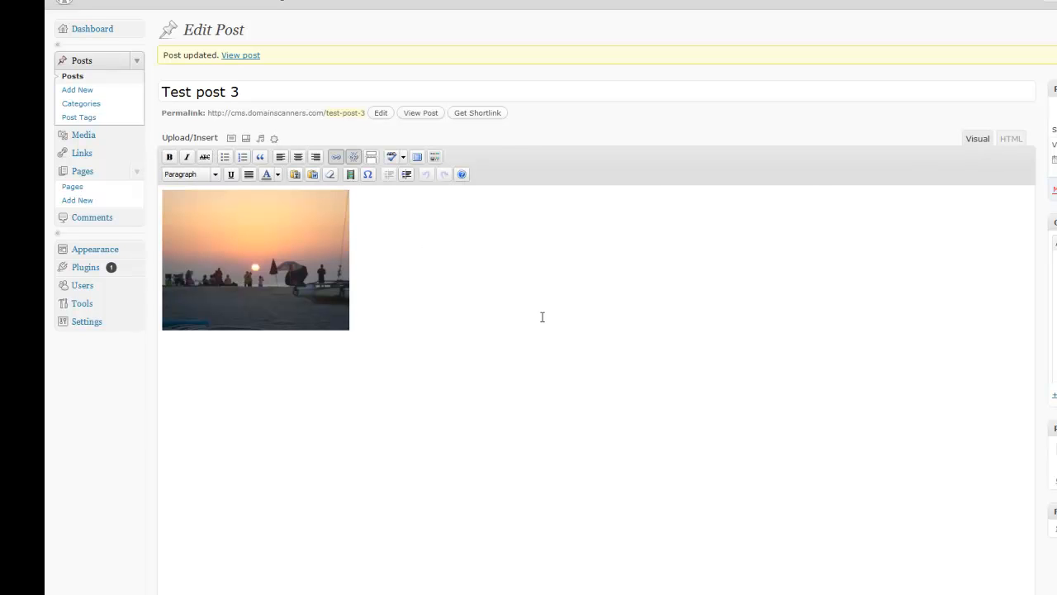
pyautogui.write('This is')
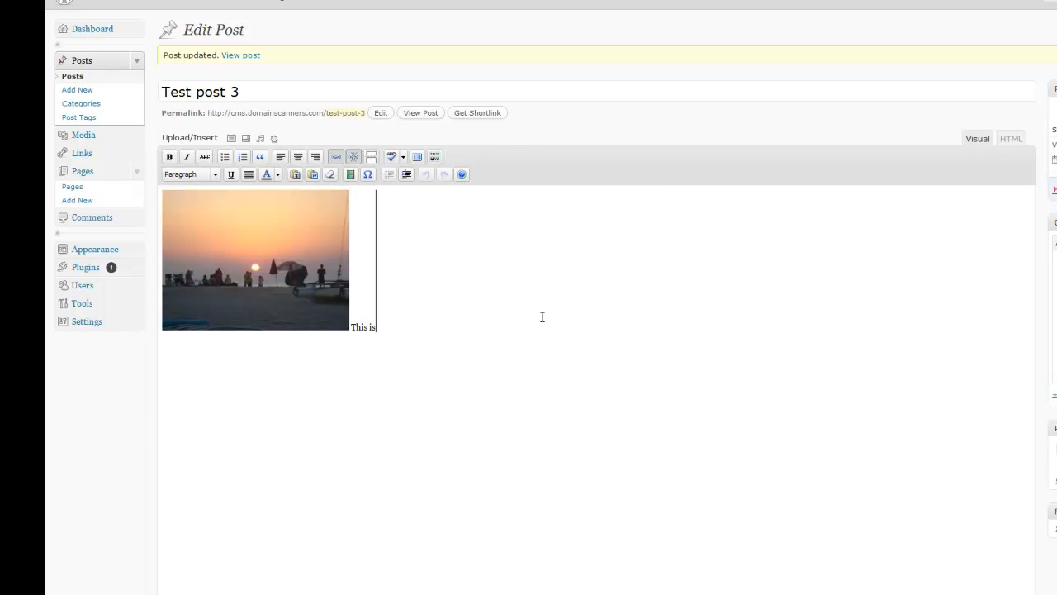
pyautogui.write('some te')
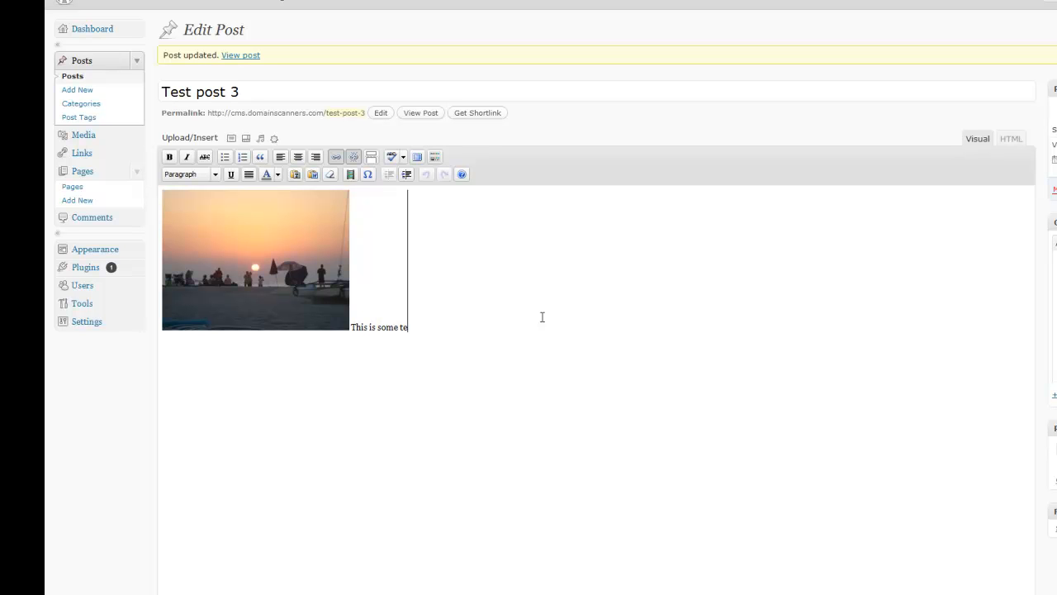
pyautogui.write('xt')
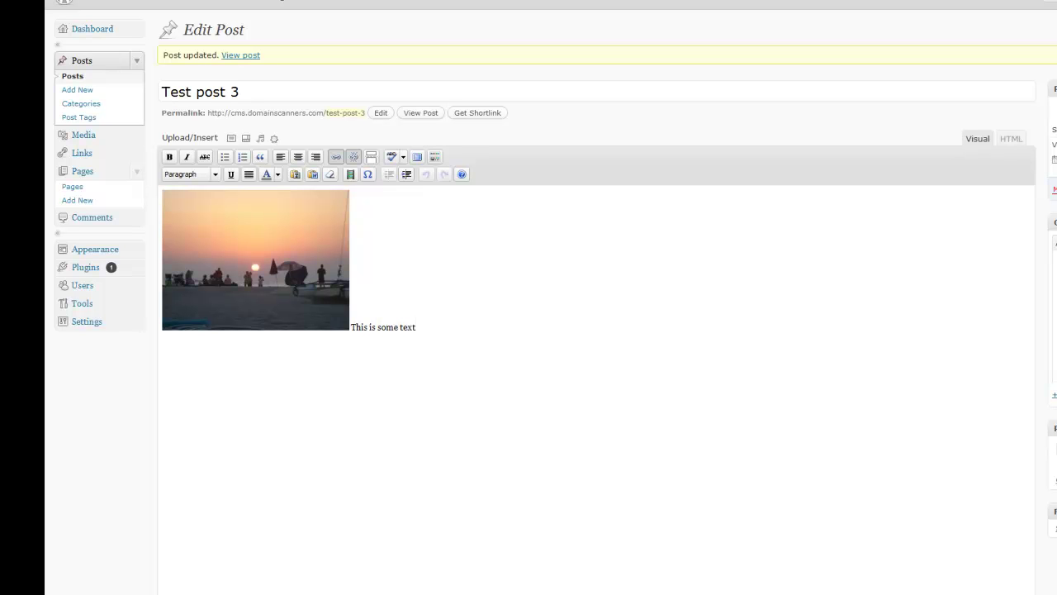
pyautogui.click(1011, 138)
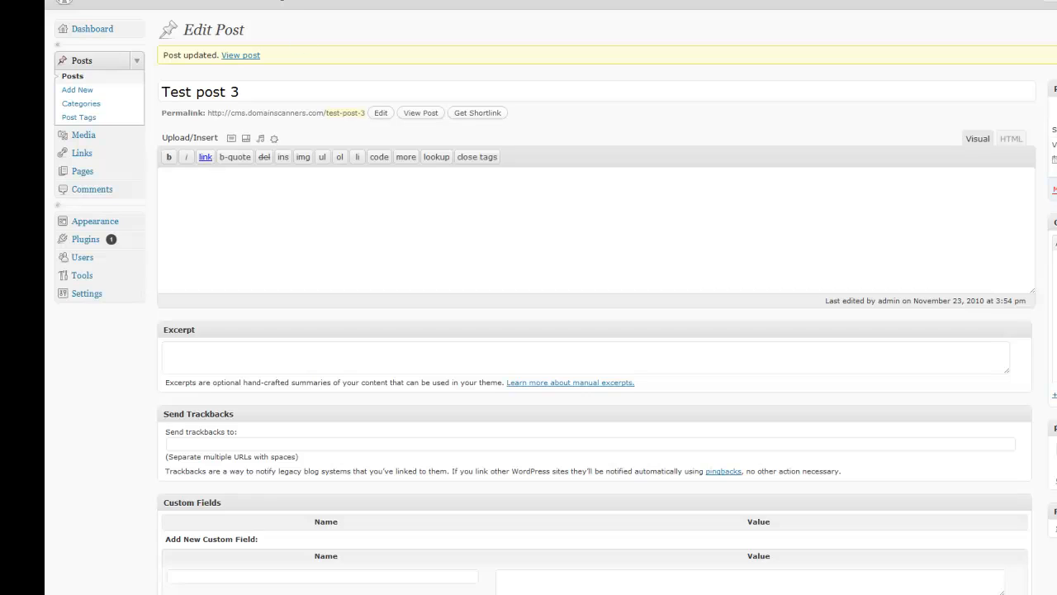
pyautogui.click(240, 54)
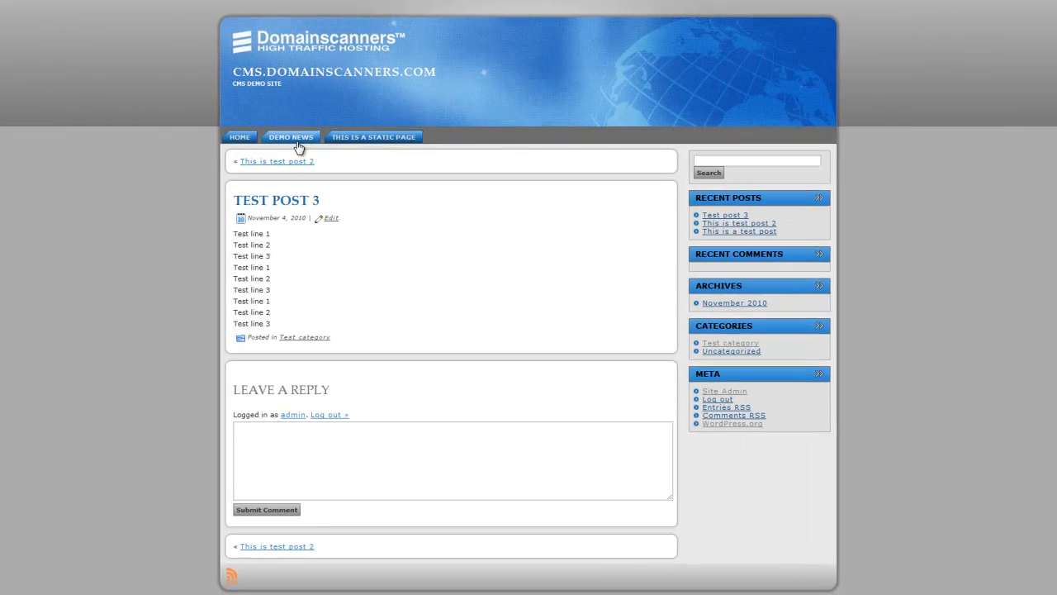
pyautogui.click(240, 136)
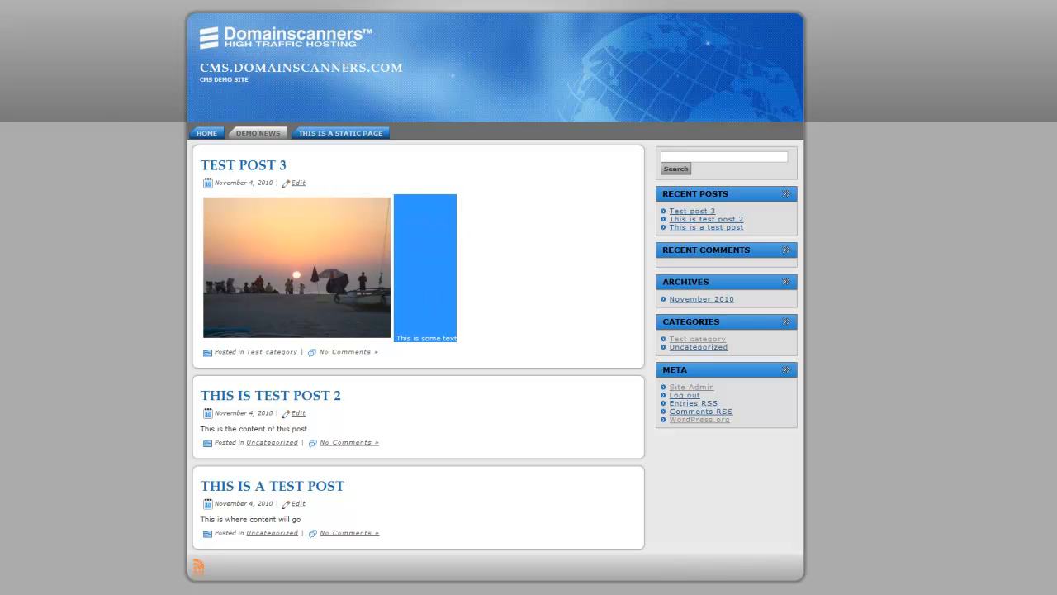
# Step: Set the sunset photo in Test post 3 to left alignment in its image settings
pyautogui.click(297, 182)
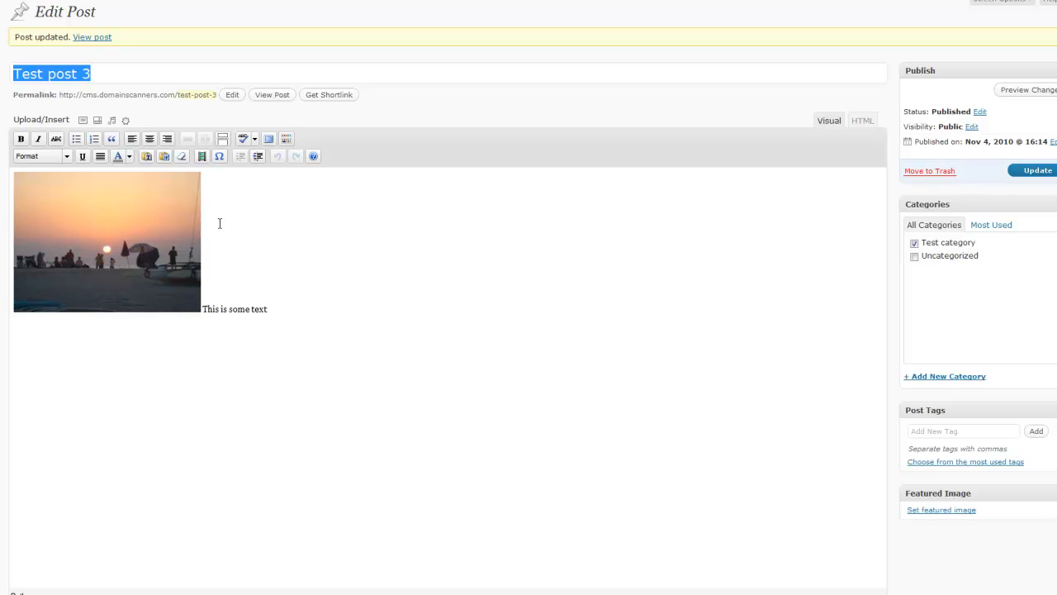
pyautogui.click(106, 242)
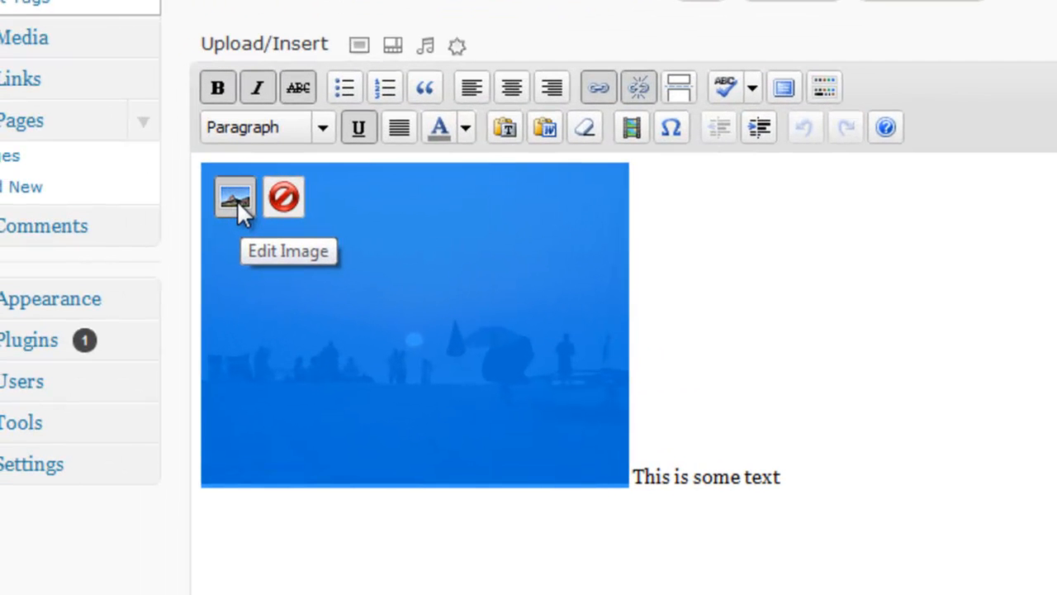
pyautogui.click(235, 196)
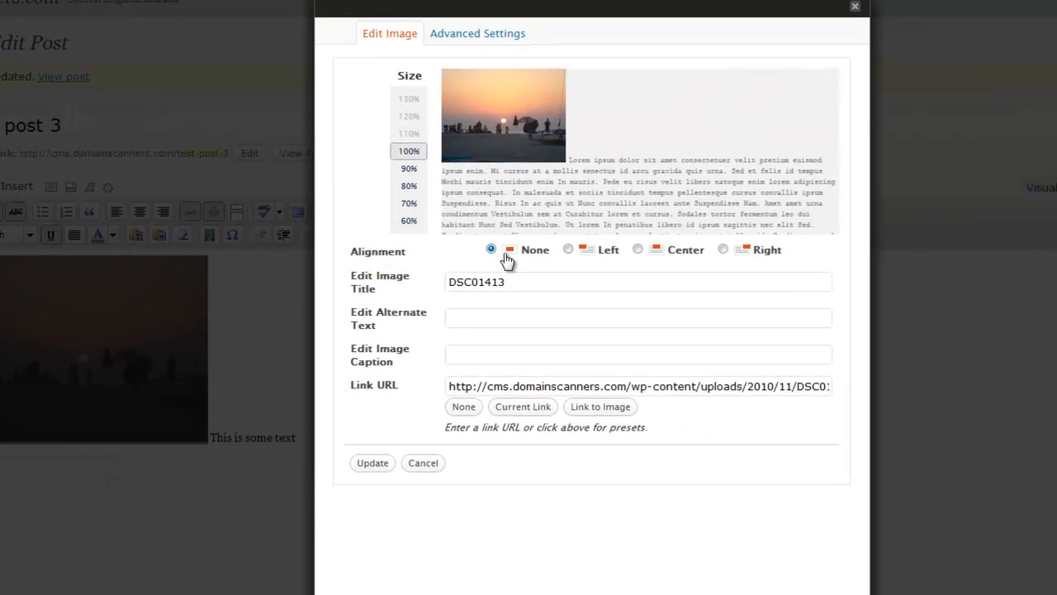
pyautogui.moveTo(576, 171)
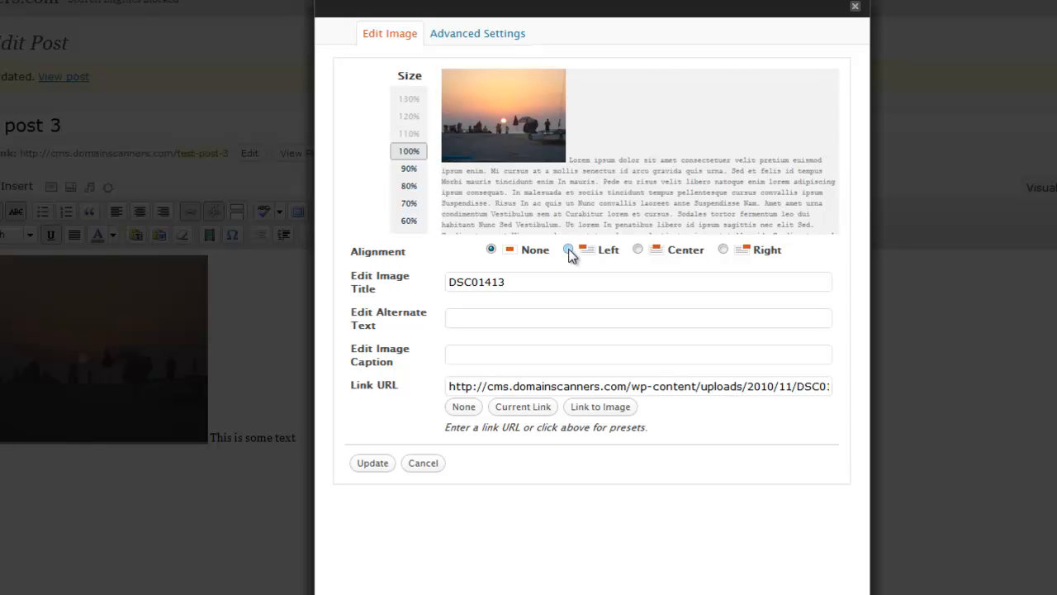
pyautogui.click(567, 248)
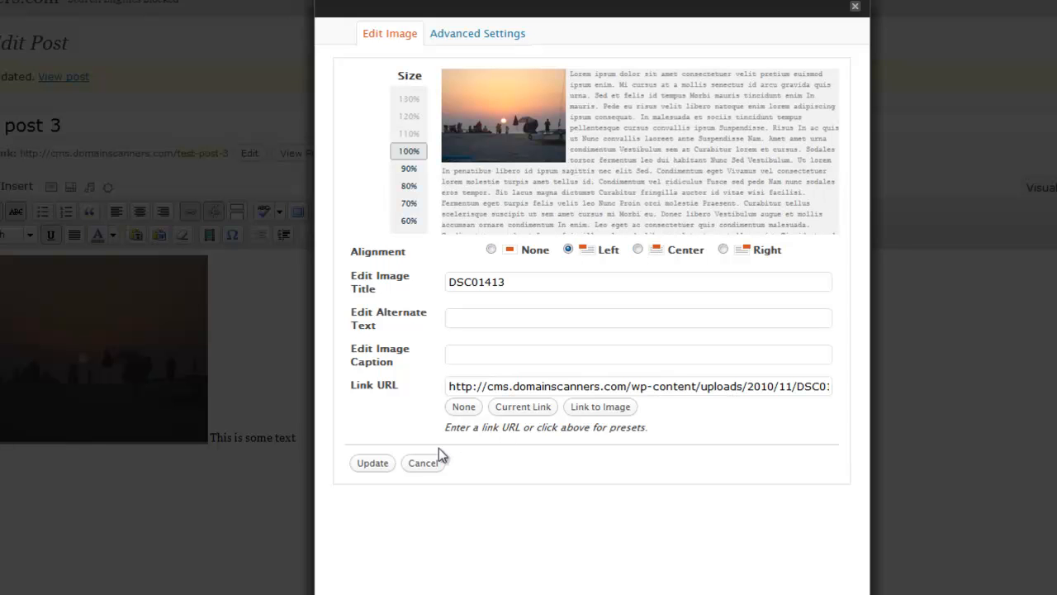
pyautogui.click(424, 462)
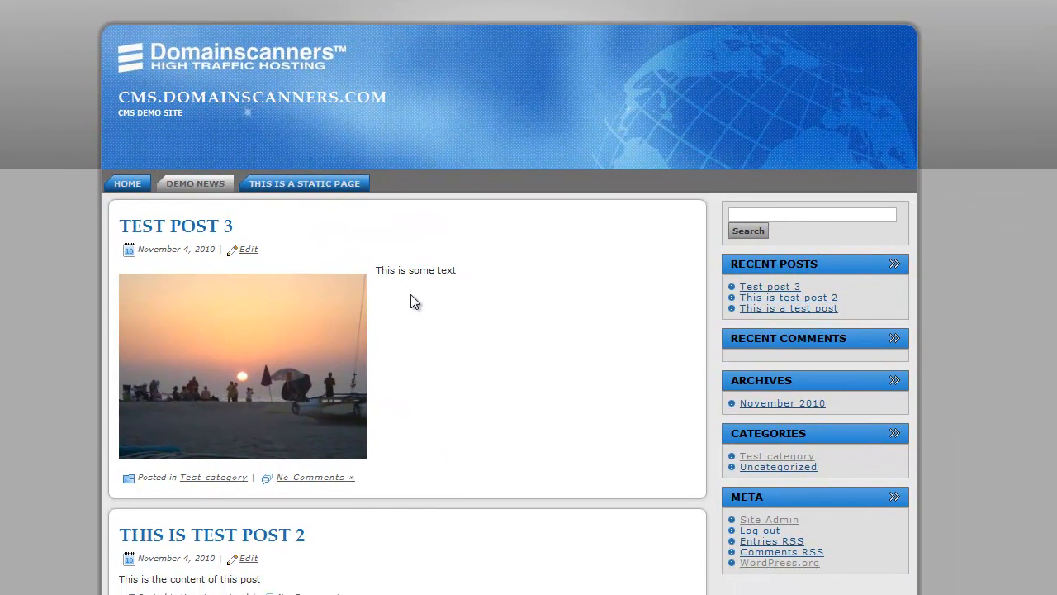
pyautogui.moveTo(384, 286)
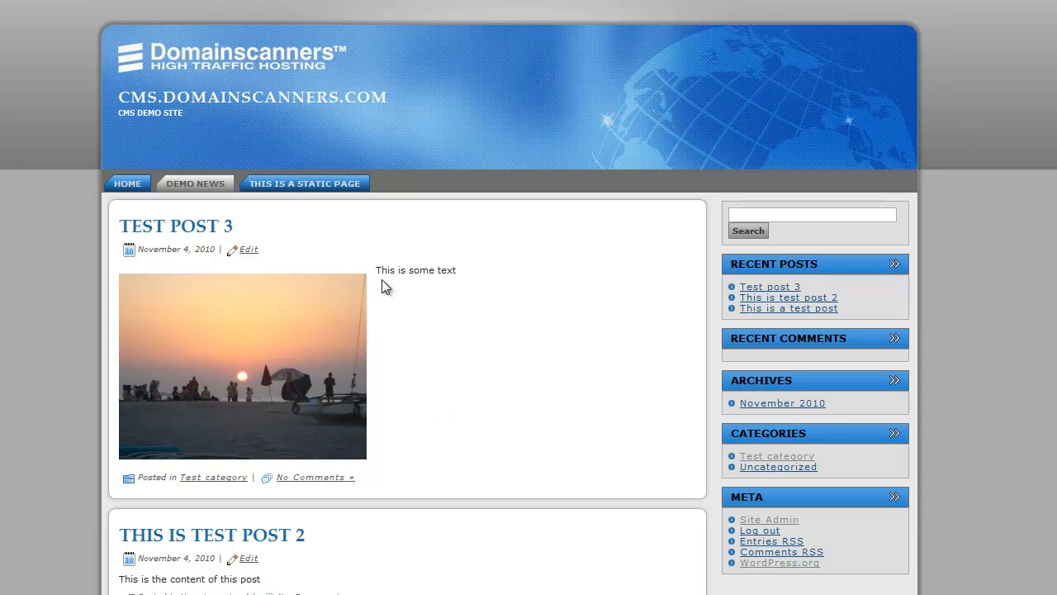
pyautogui.moveTo(396, 330)
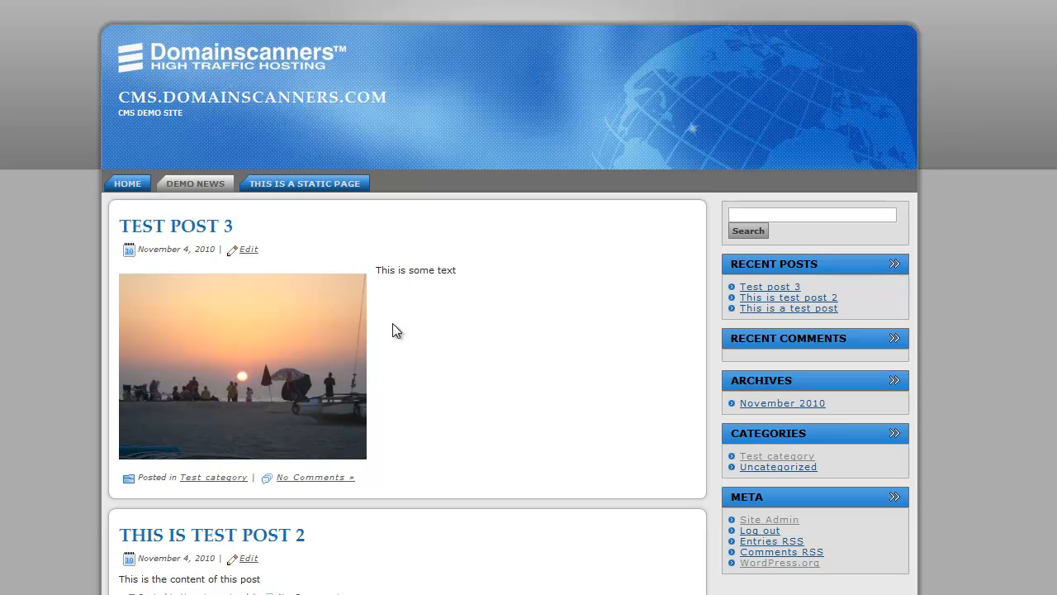
pyautogui.moveTo(438, 335)
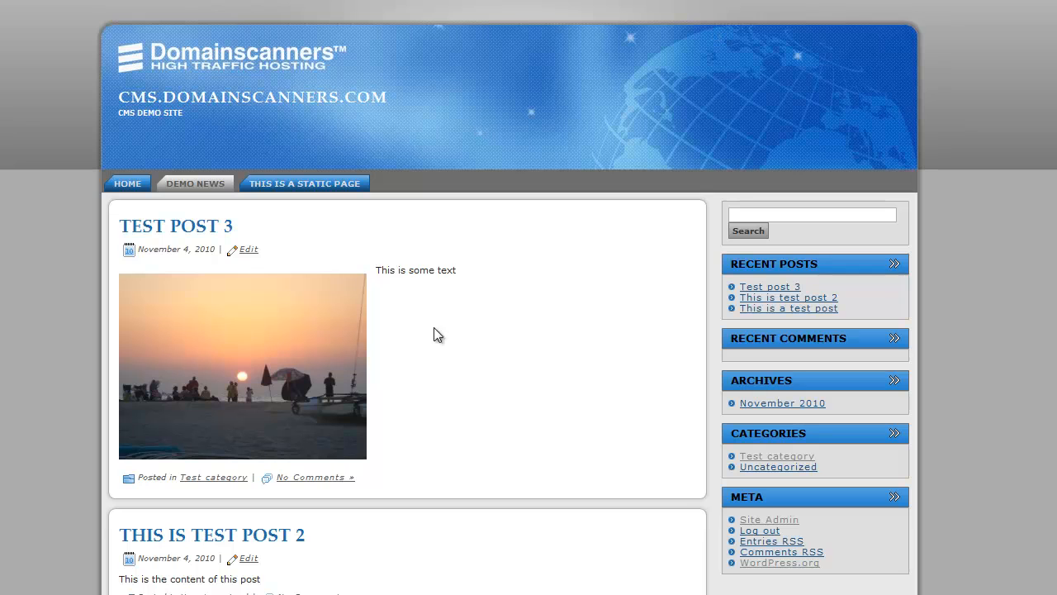
pyautogui.moveTo(470, 423)
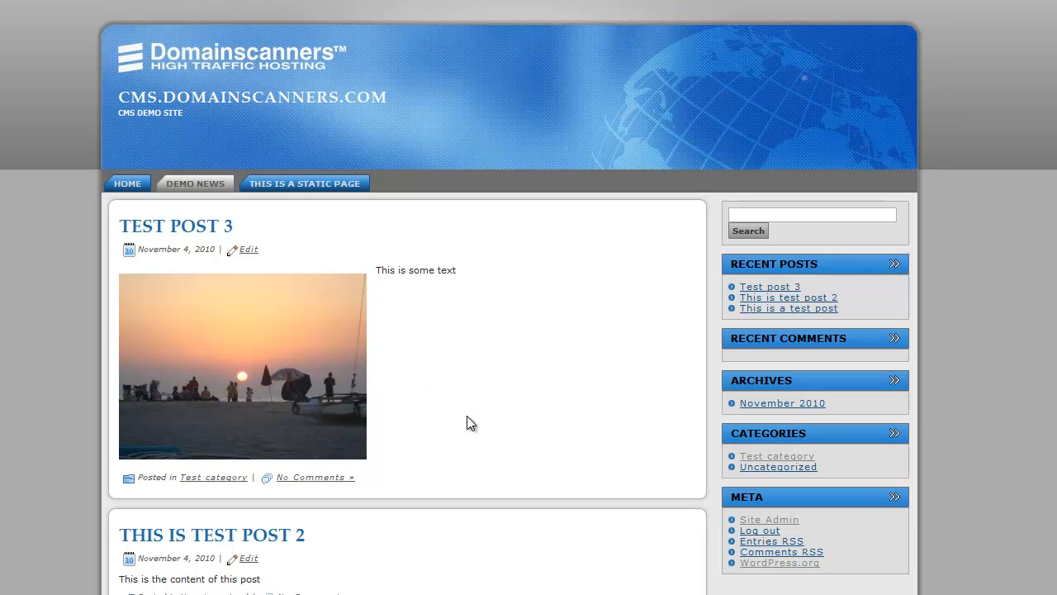
pyautogui.moveTo(487, 455)
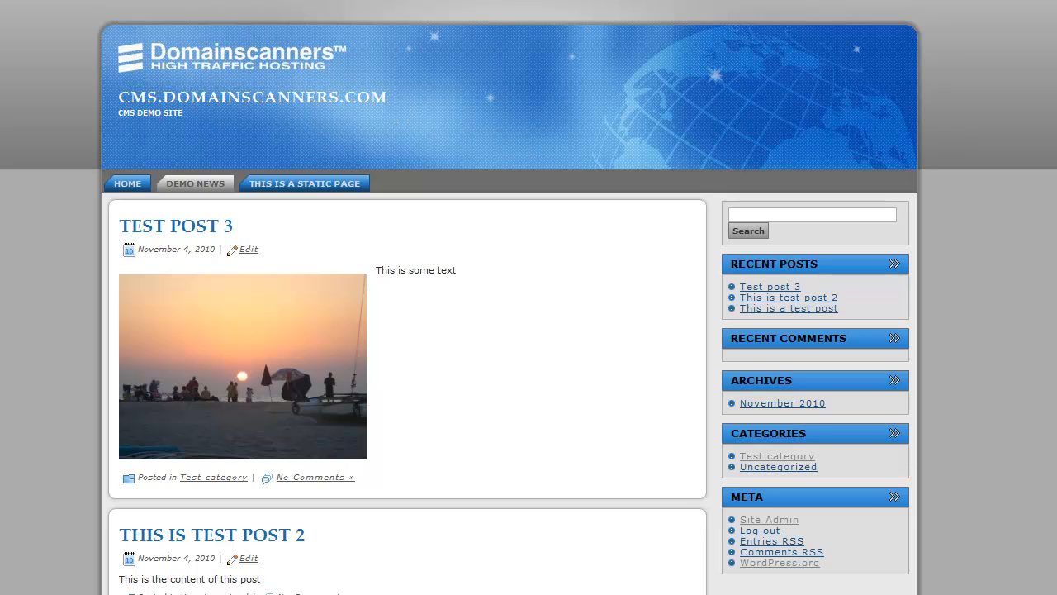
# Step: Delete the <a> link tag around the sunset image in HTML view and update the post
pyautogui.click(248, 248)
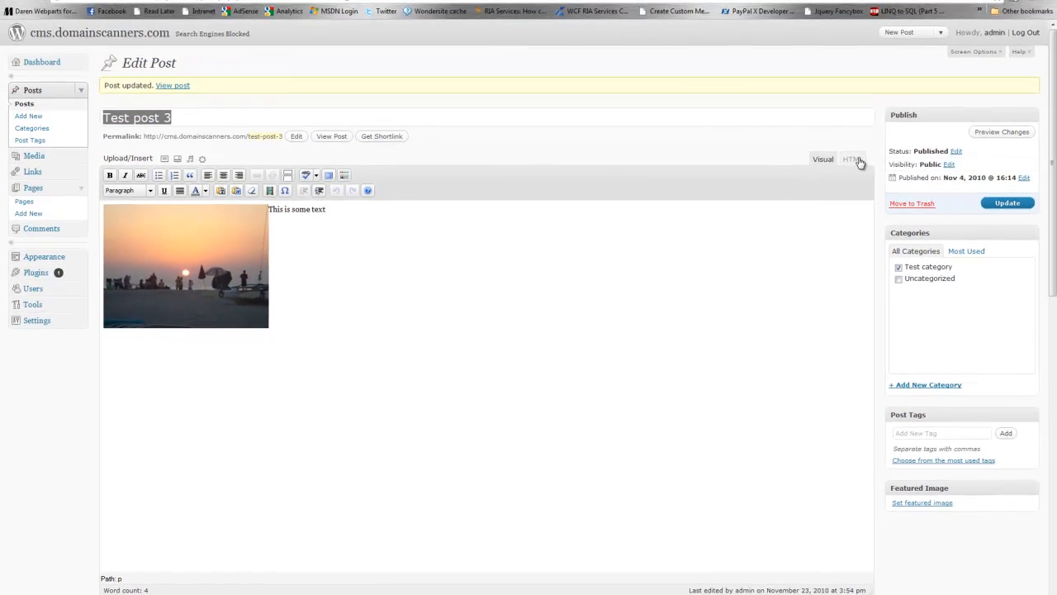
pyautogui.click(851, 158)
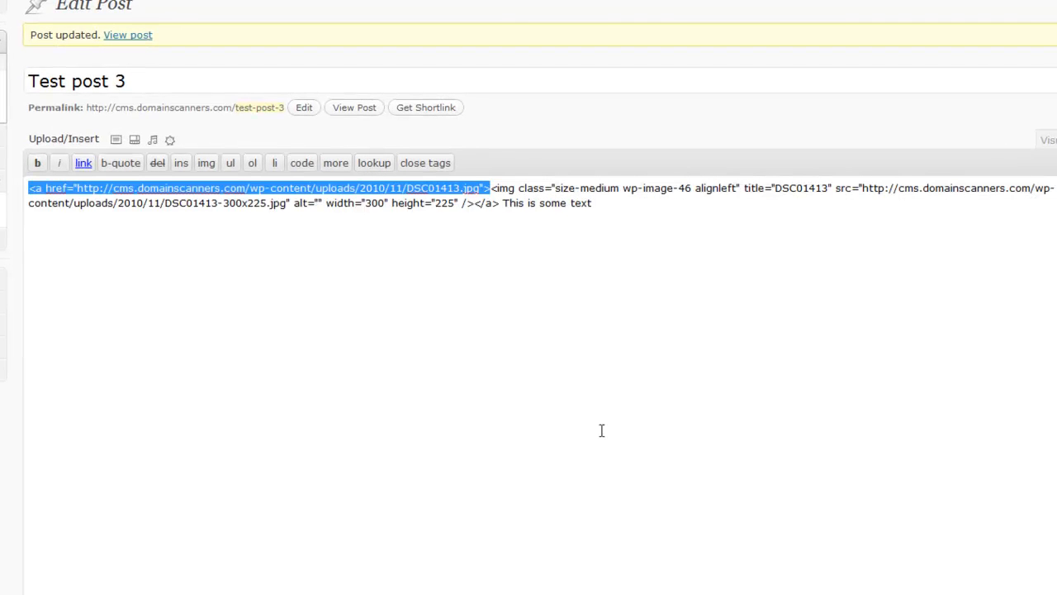
pyautogui.press('Delete')
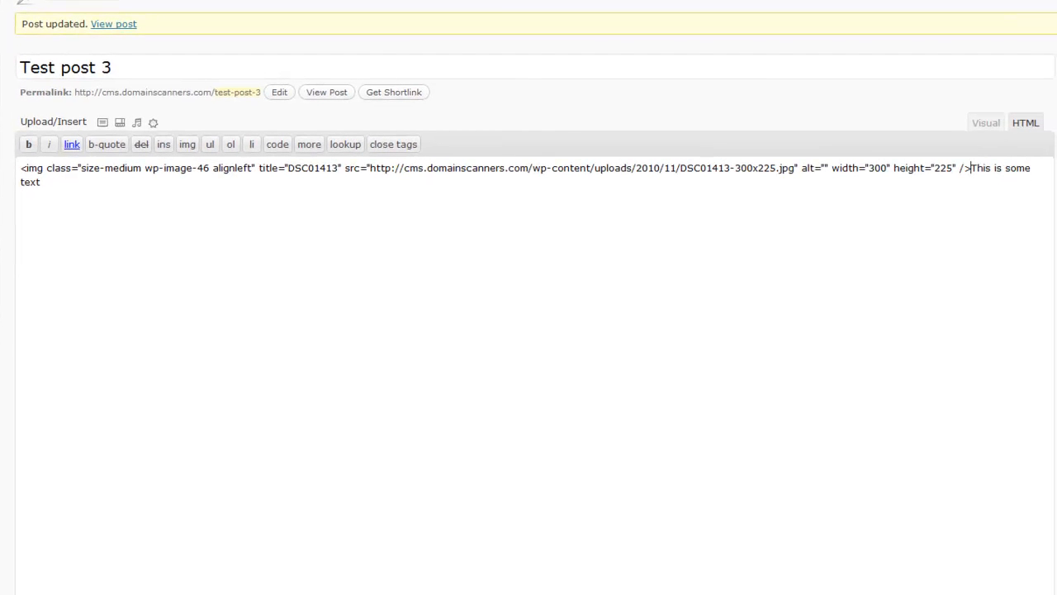
pyautogui.click(985, 122)
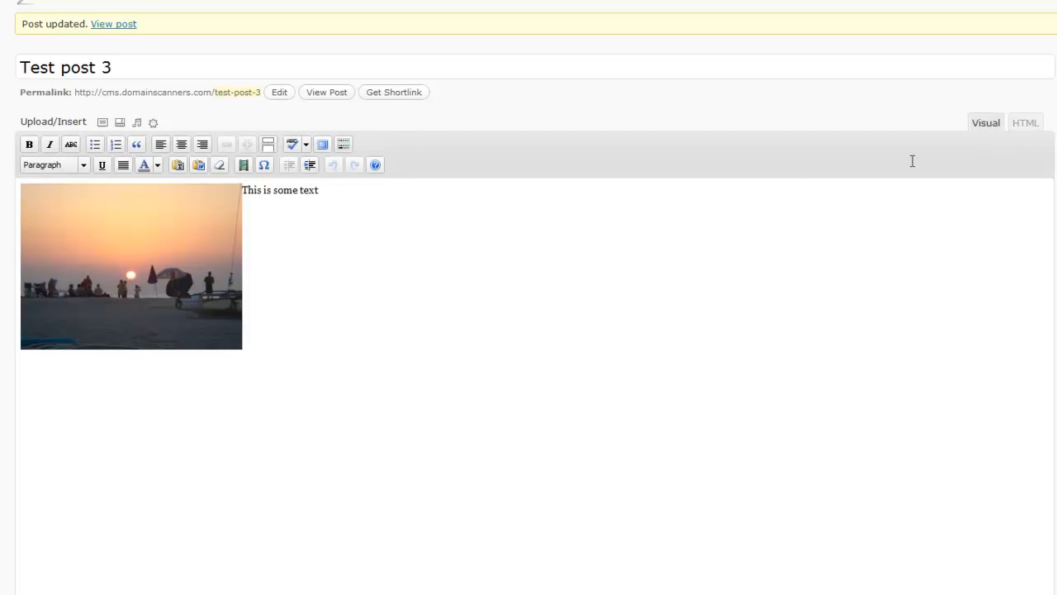
pyautogui.moveTo(1023, 195)
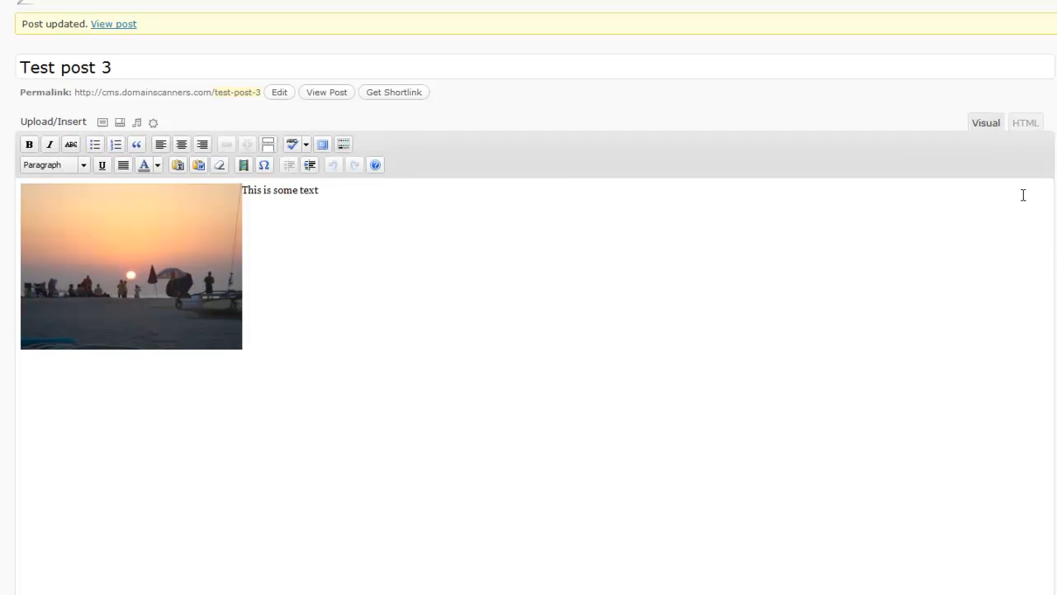
pyautogui.click(1025, 123)
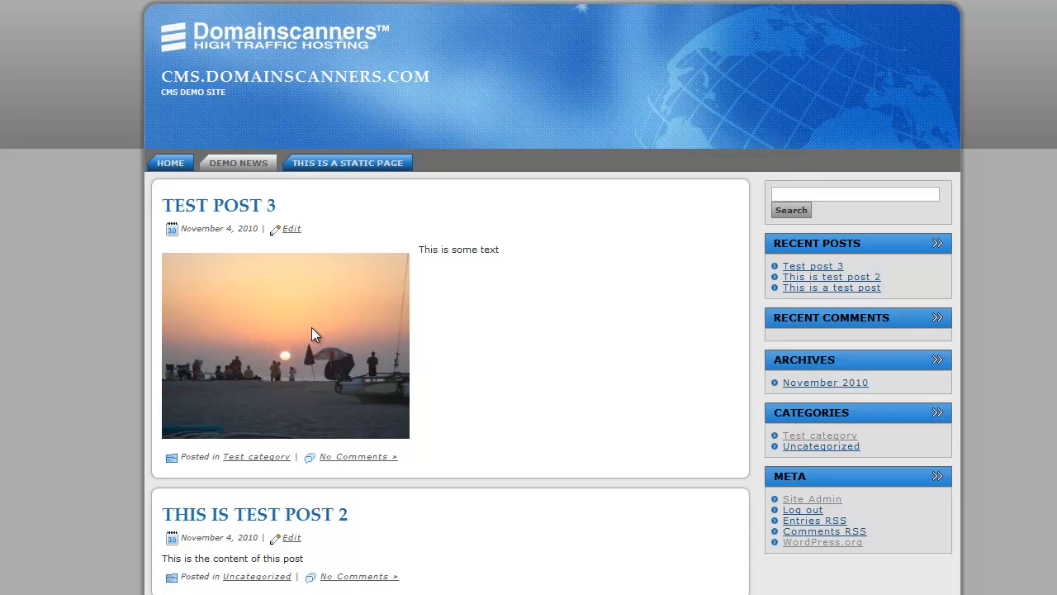
pyautogui.moveTo(424, 251)
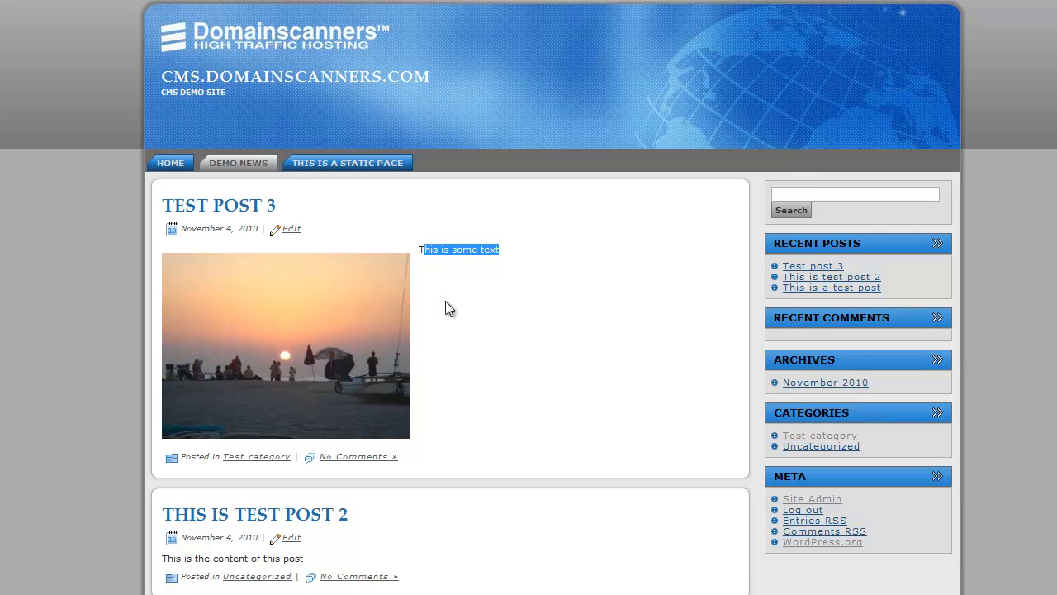
# Step: Wrap 'This is some text' in a span with position: relative; top: 25px, update, and view the post
pyautogui.click(292, 229)
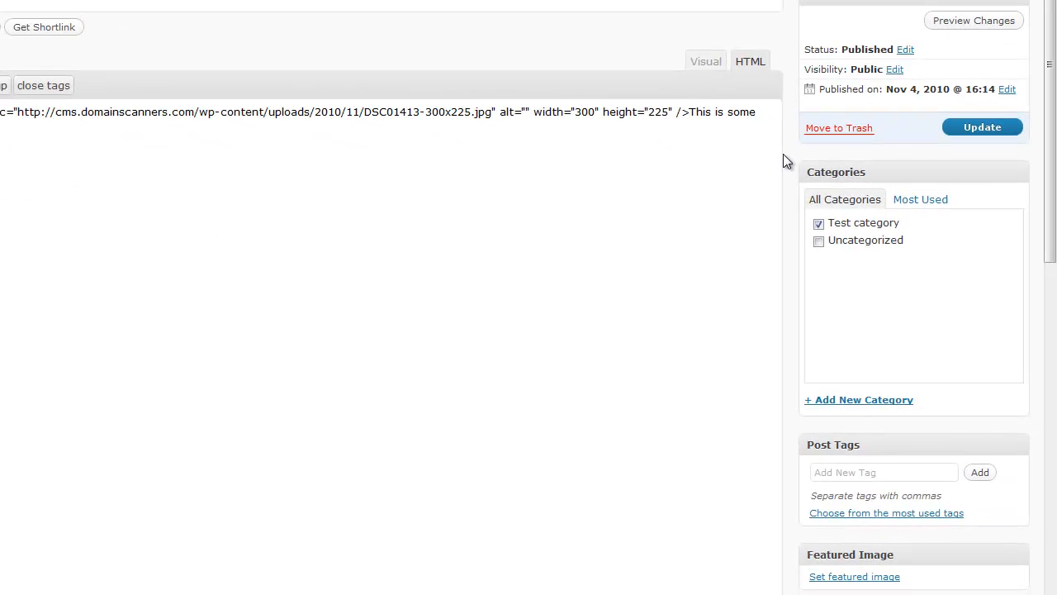
pyautogui.scroll(3)
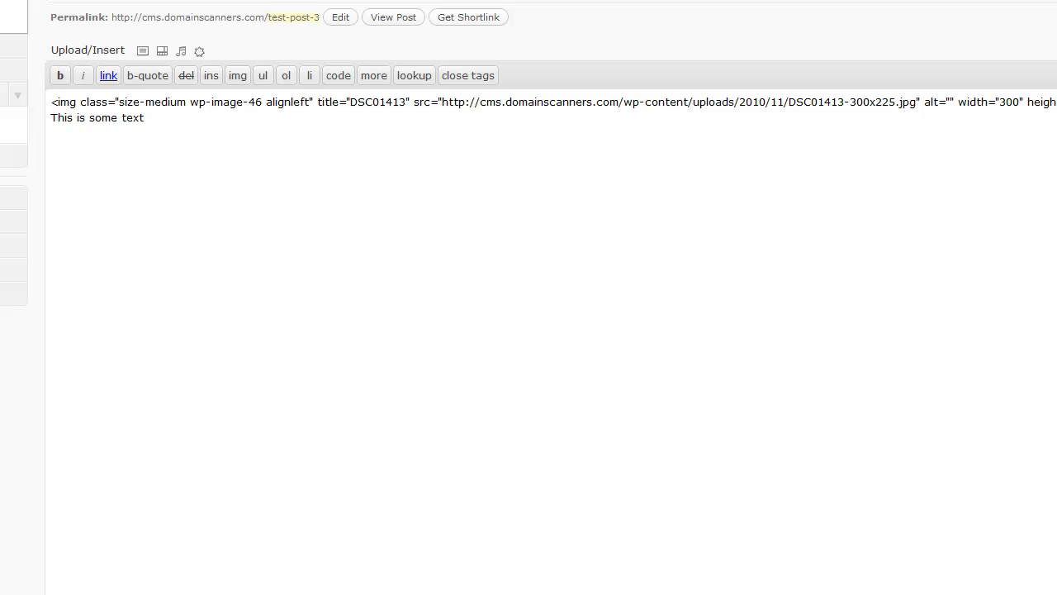
pyautogui.write('<span s')
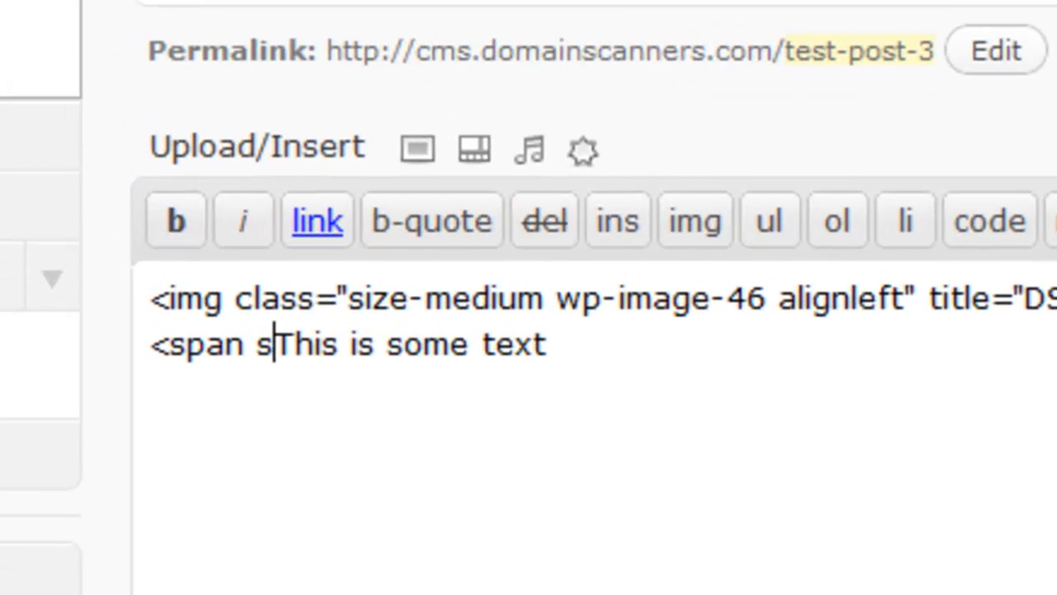
pyautogui.write('tyle')
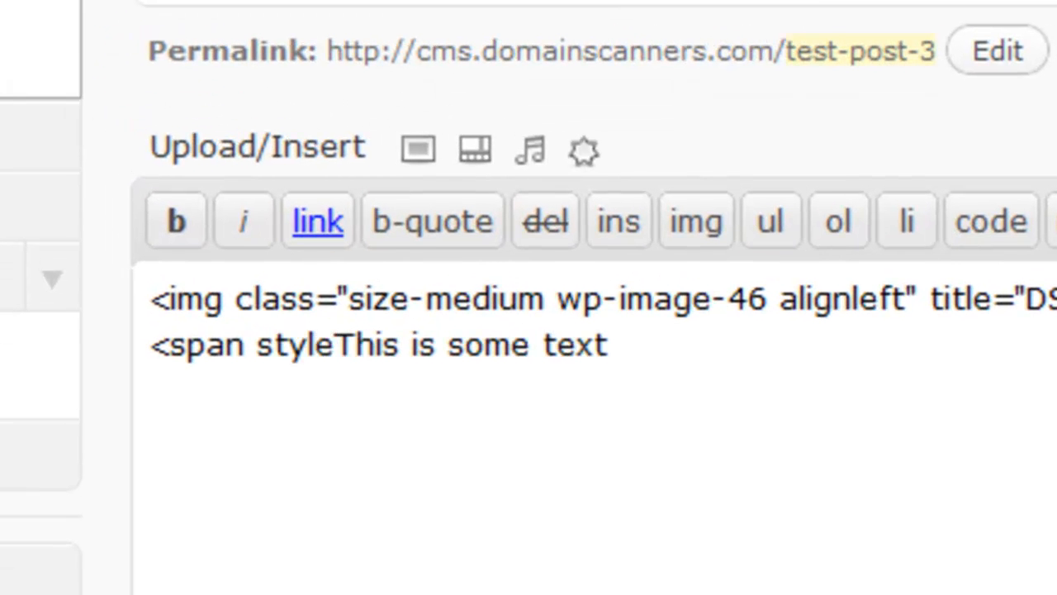
pyautogui.write('="')
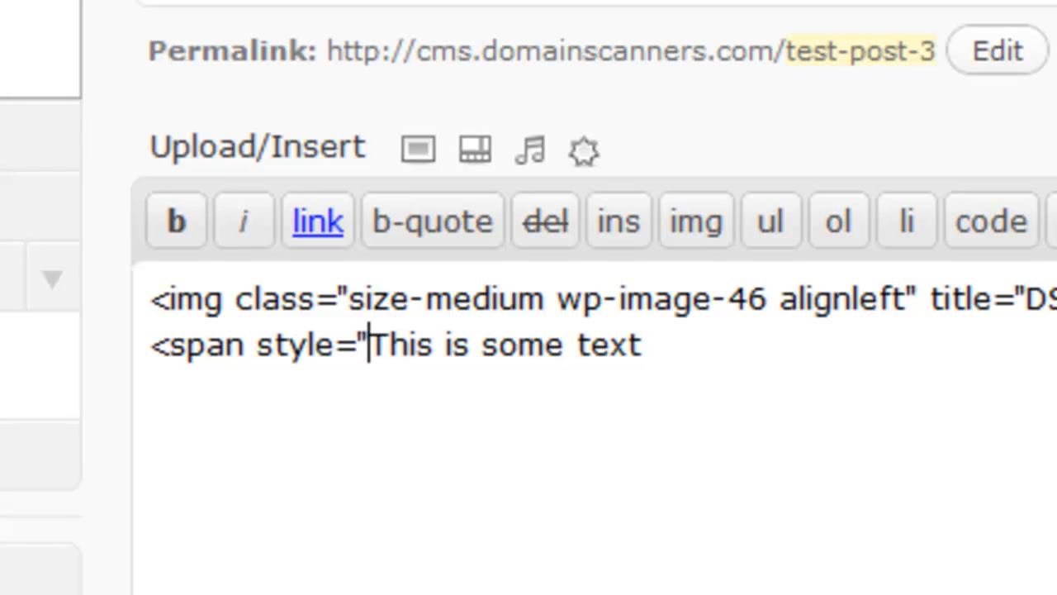
pyautogui.write('position: relative;')
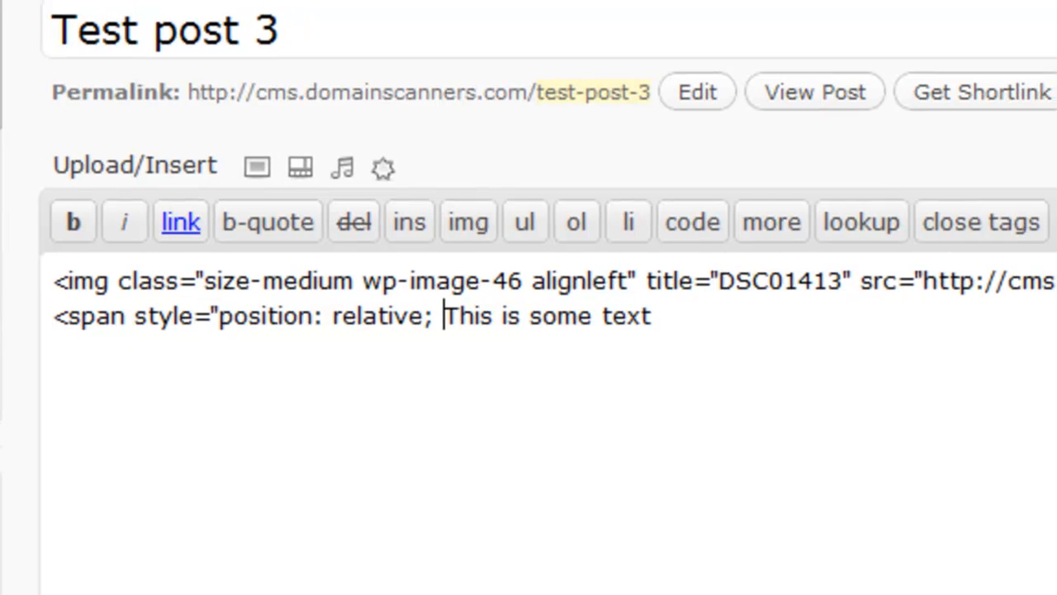
pyautogui.write('top: 25')
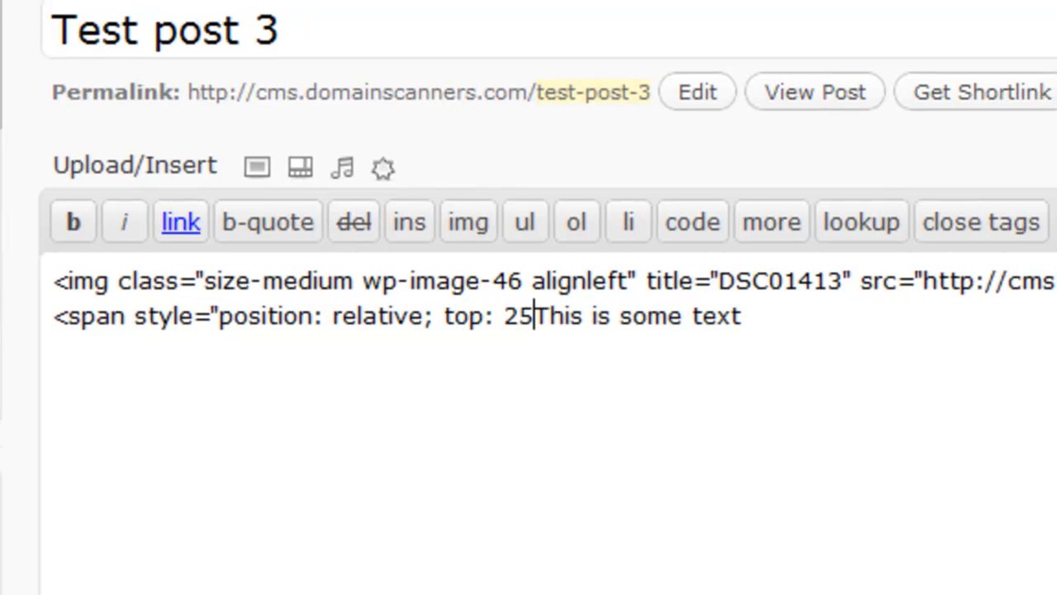
pyautogui.write('px;">')
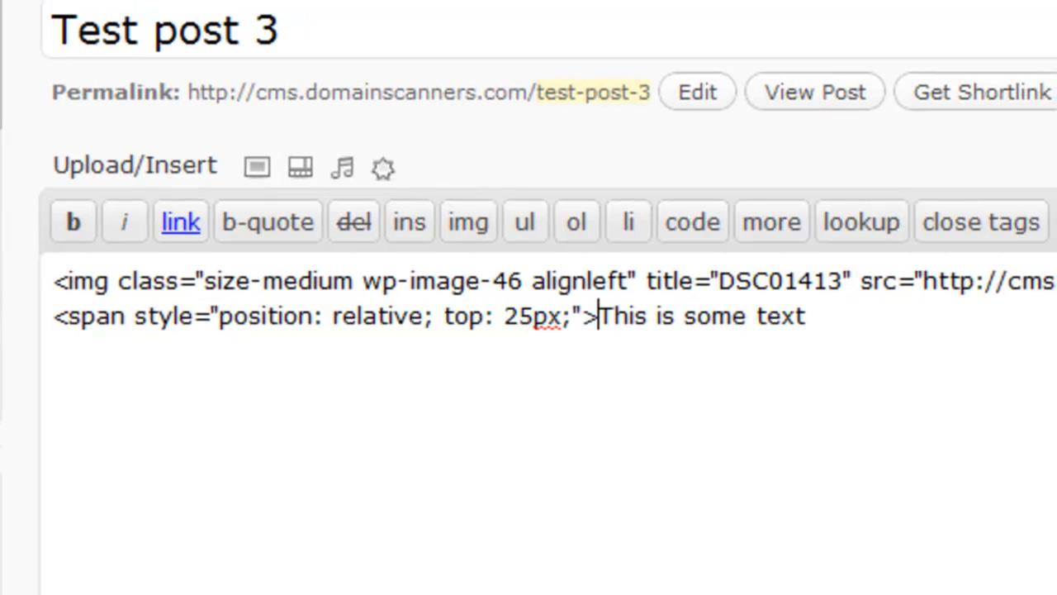
pyautogui.write('</s')
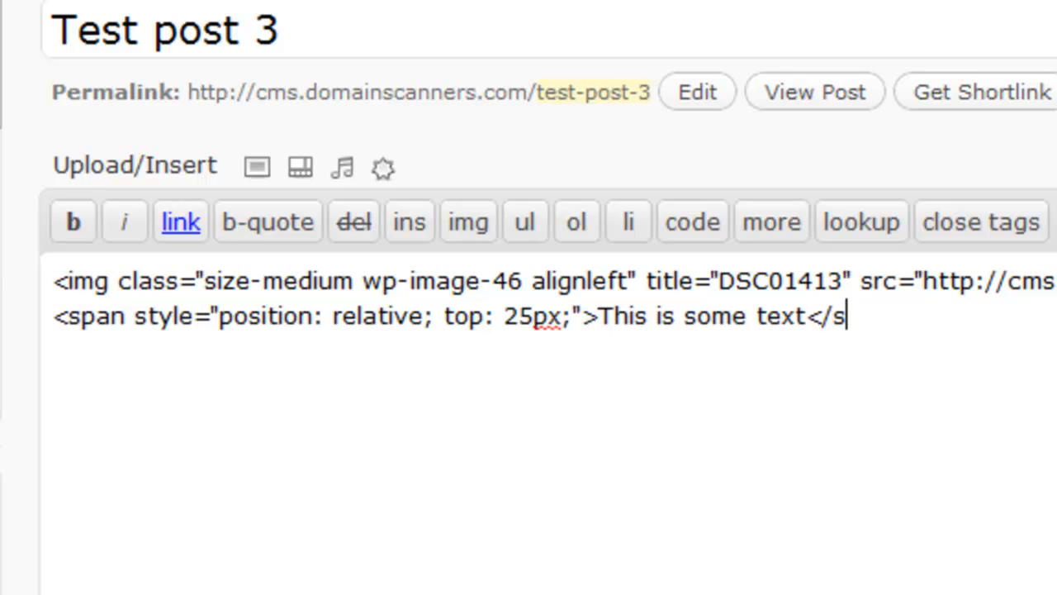
pyautogui.write('pan>')
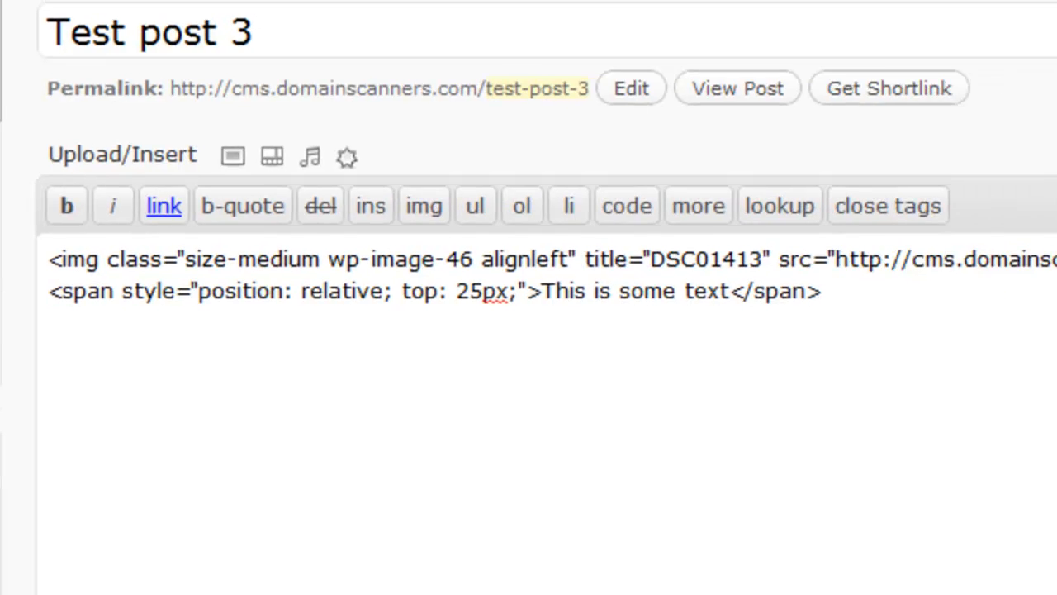
pyautogui.click(812, 91)
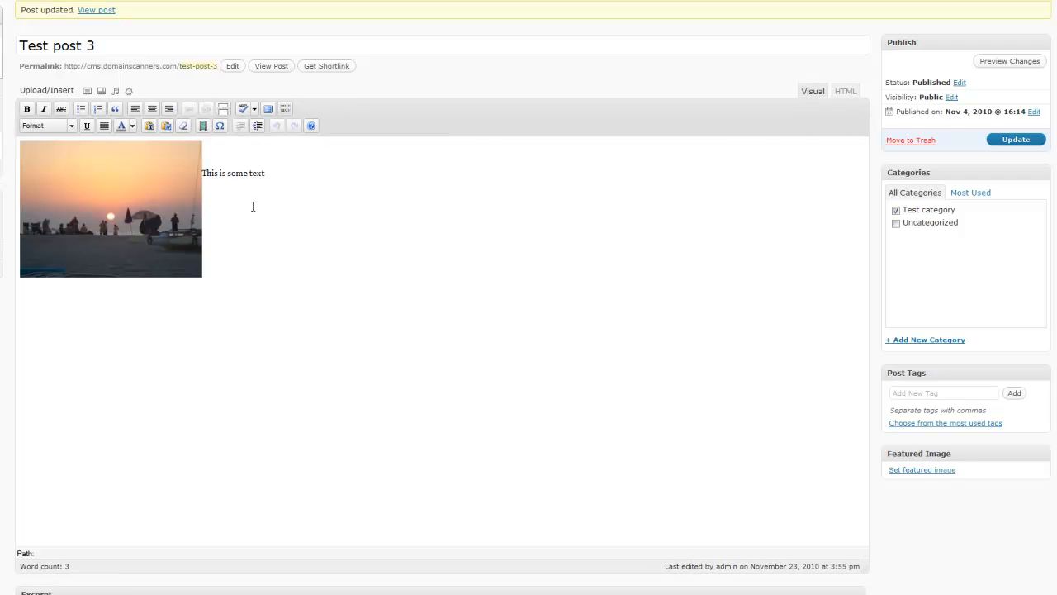
pyautogui.click(1016, 139)
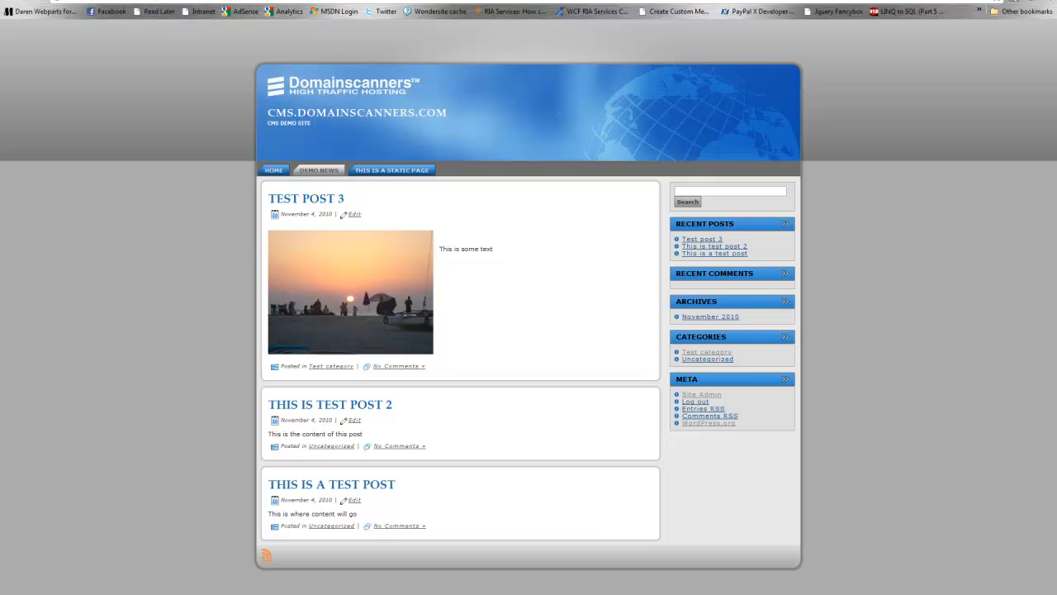
# Step: Change the span's top offset in Test post 3 from 25px to 75px and save
pyautogui.click(353, 213)
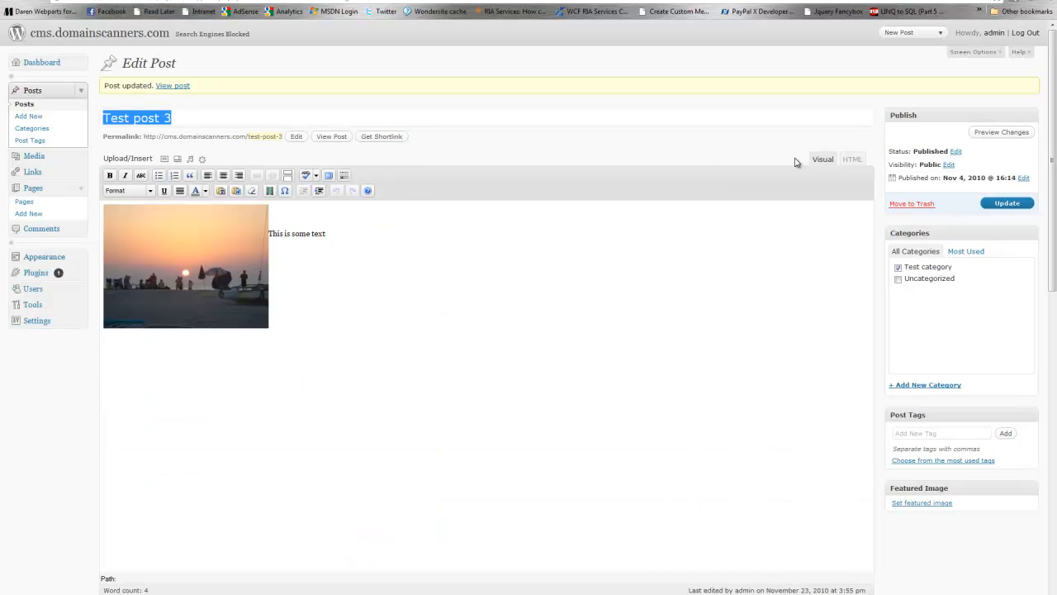
pyautogui.click(851, 159)
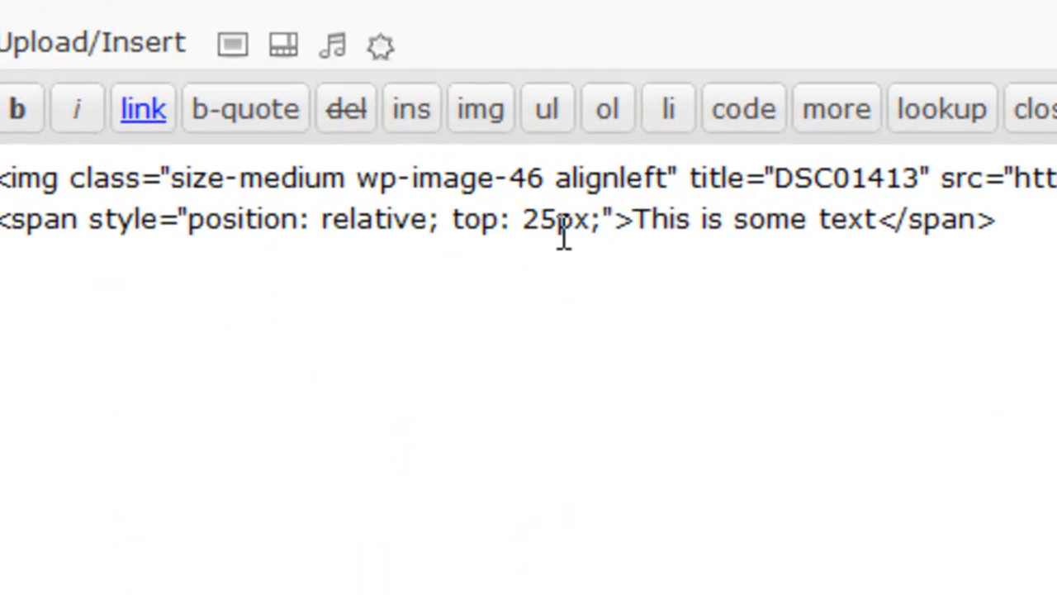
pyautogui.moveTo(715, 273)
pyautogui.write('7')
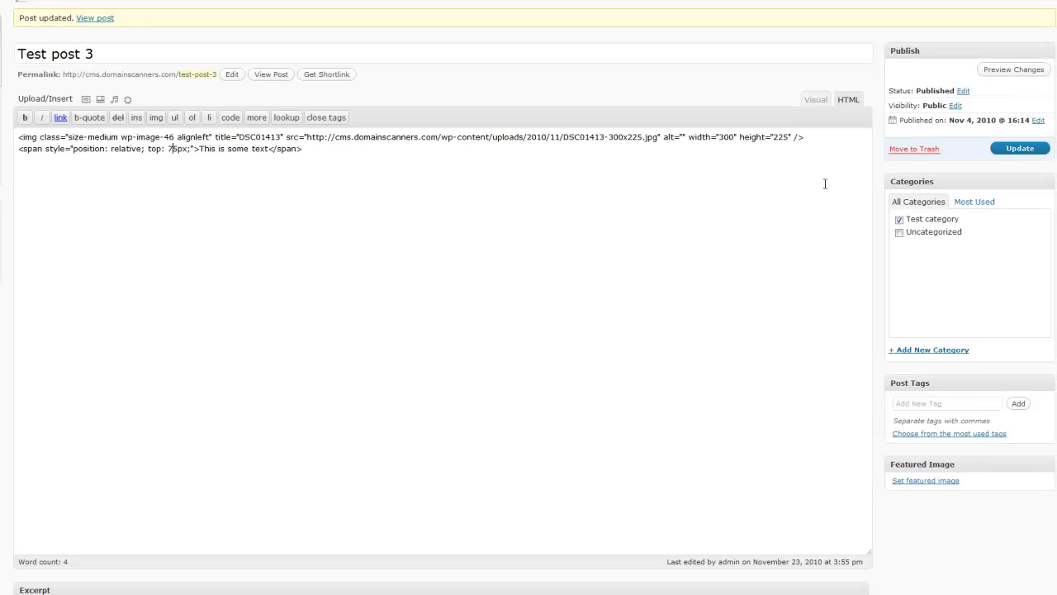
pyautogui.click(94, 17)
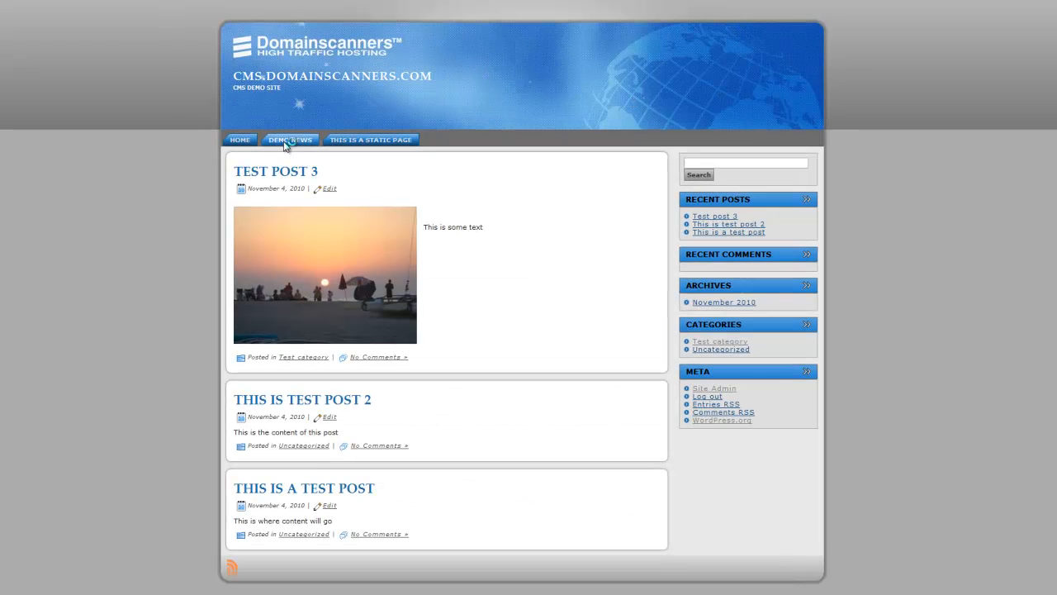